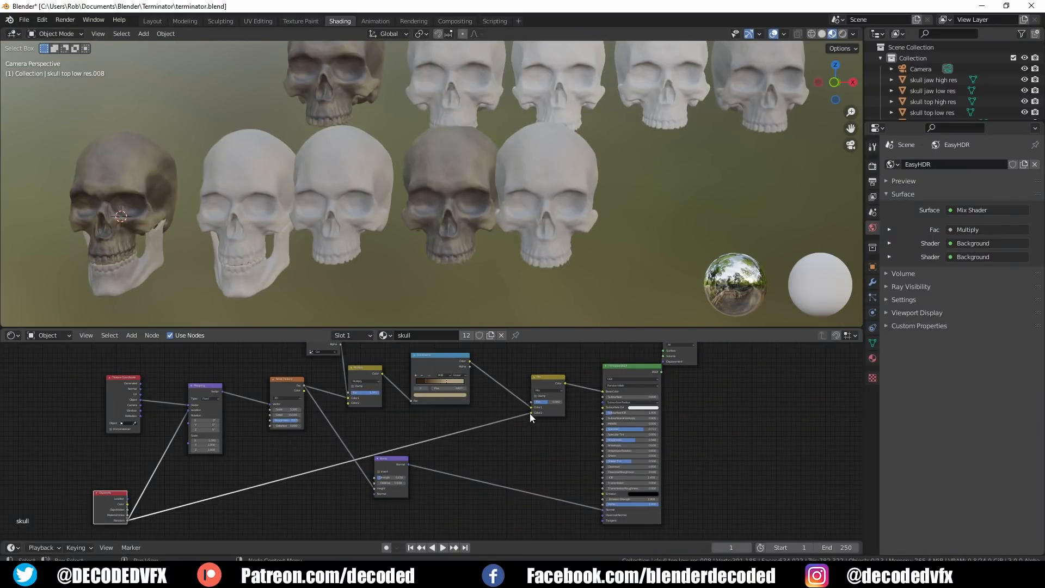
# Step: Open the blend mode list on the skull material's Mix node
pyautogui.click(545, 389)
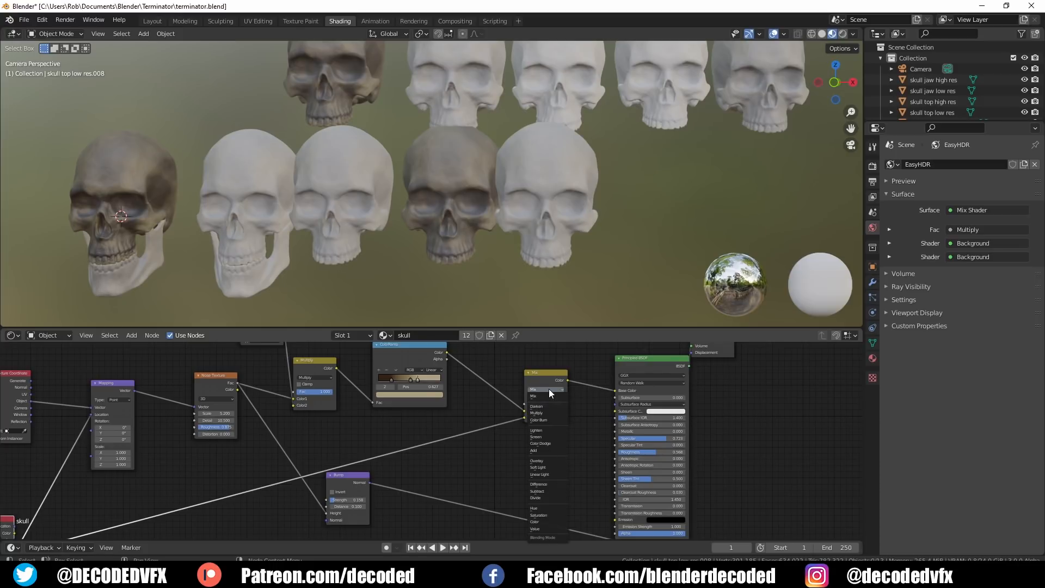
pyautogui.moveTo(547, 474)
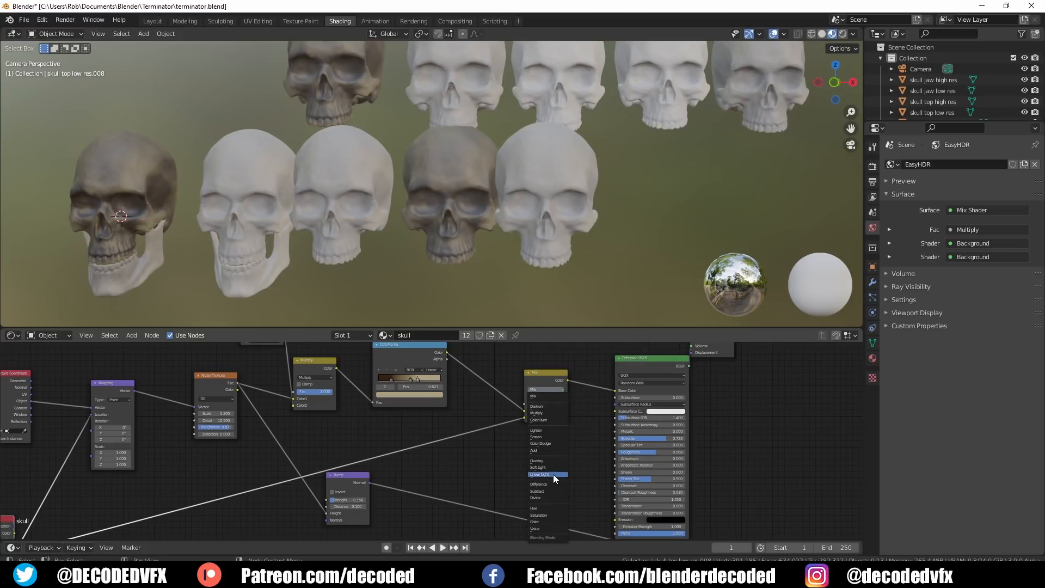
pyautogui.moveTo(546, 413)
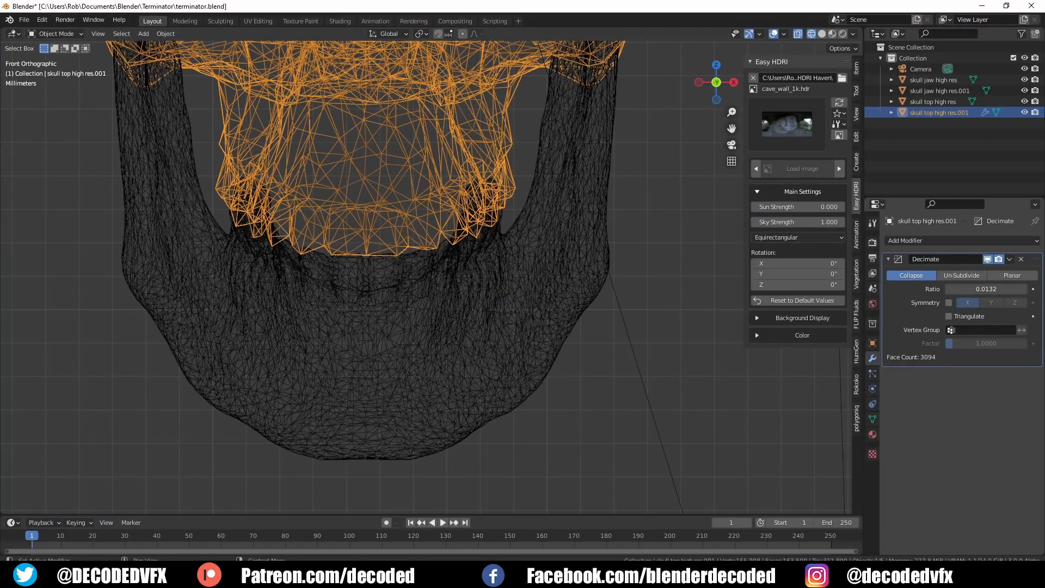
# Step: Set the skull top's Decimate ratio to about 0.22 (~52,600 faces) and apply it
pyautogui.moveTo(953, 288); pyautogui.dragTo(993, 288)
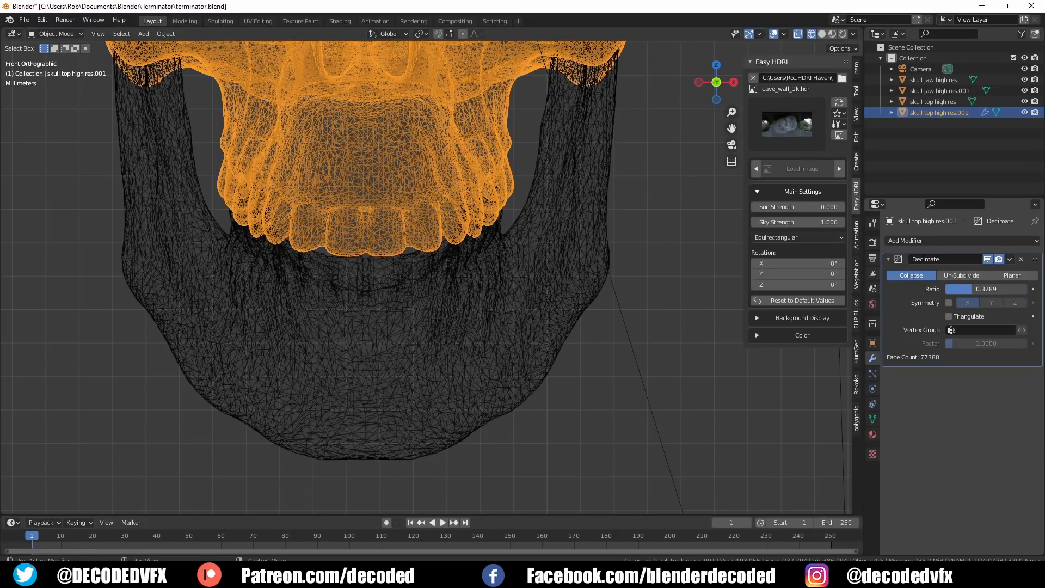
pyautogui.moveTo(992, 289); pyautogui.dragTo(973, 288)
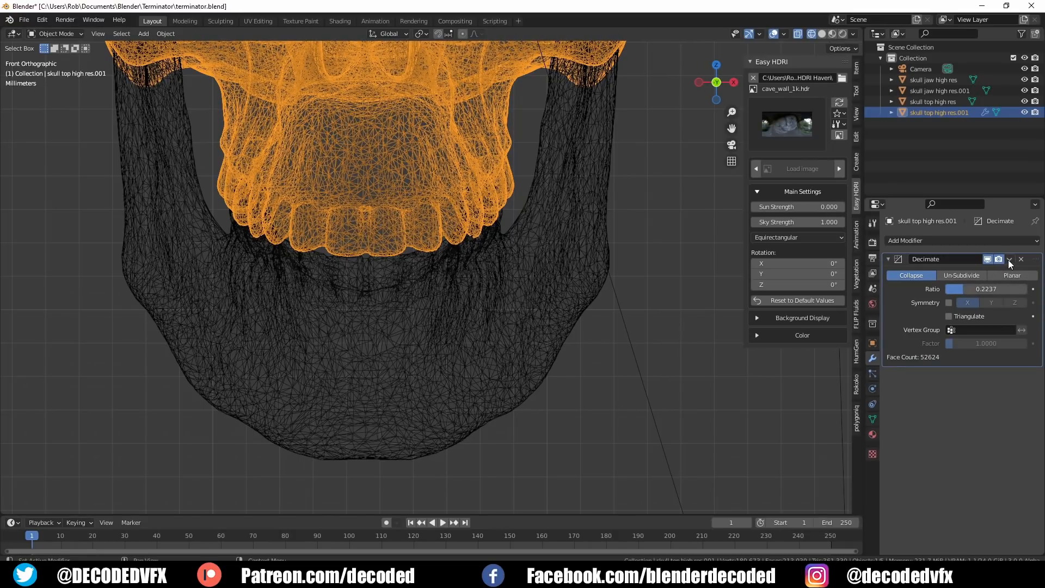
pyautogui.click(1008, 259)
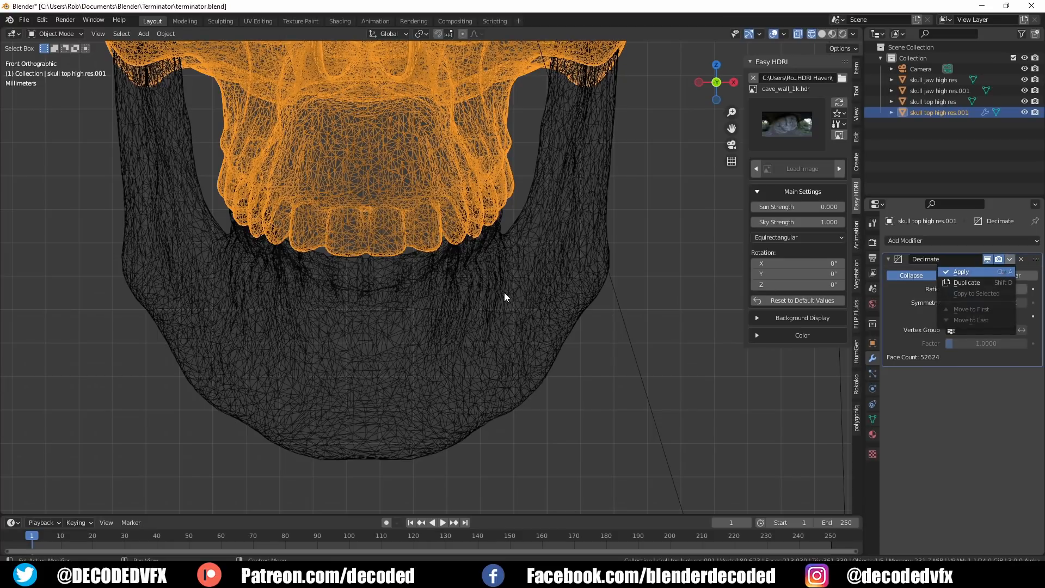
pyautogui.click(961, 271)
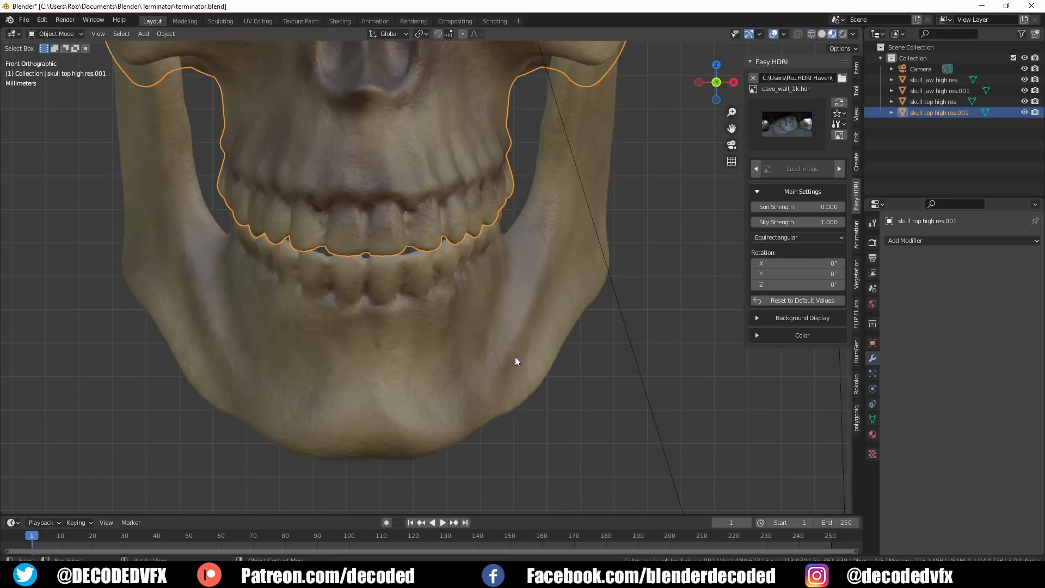
pyautogui.scroll(-3)
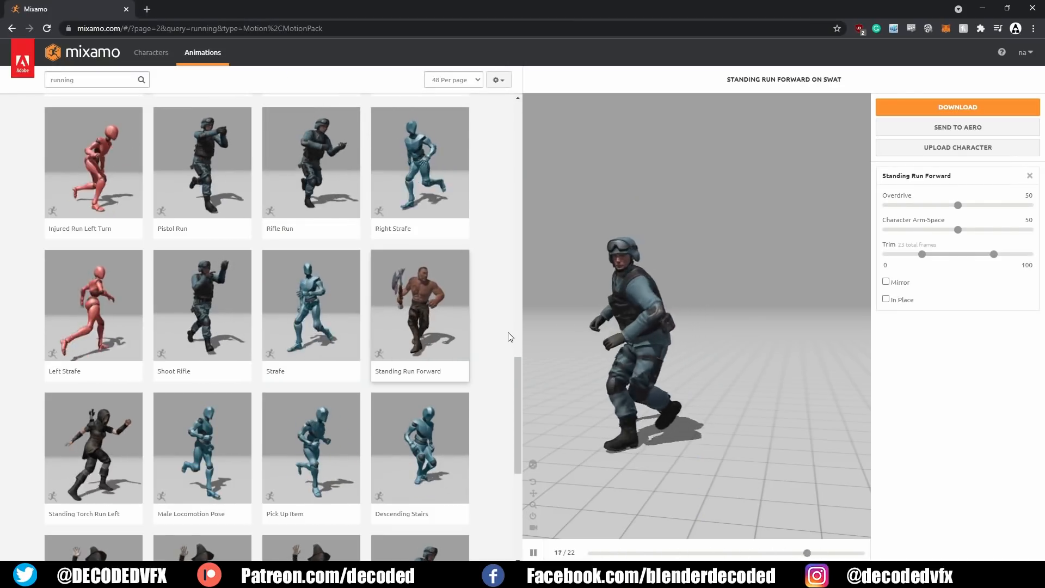
# Step: Pick Rifle Run over Right Strafe and fine-tune its Overdrive speed
pyautogui.click(419, 162)
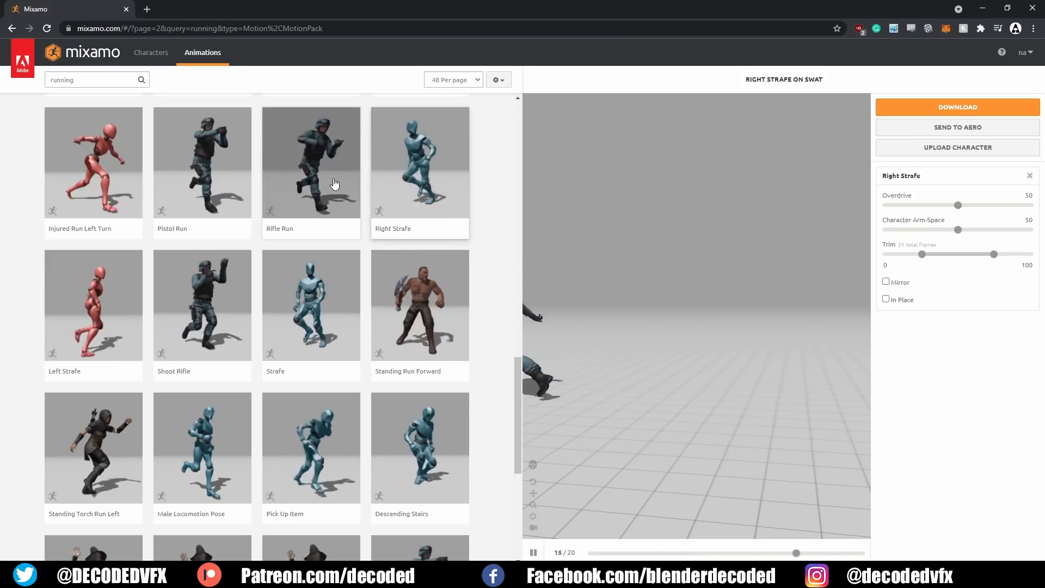
pyautogui.click(310, 161)
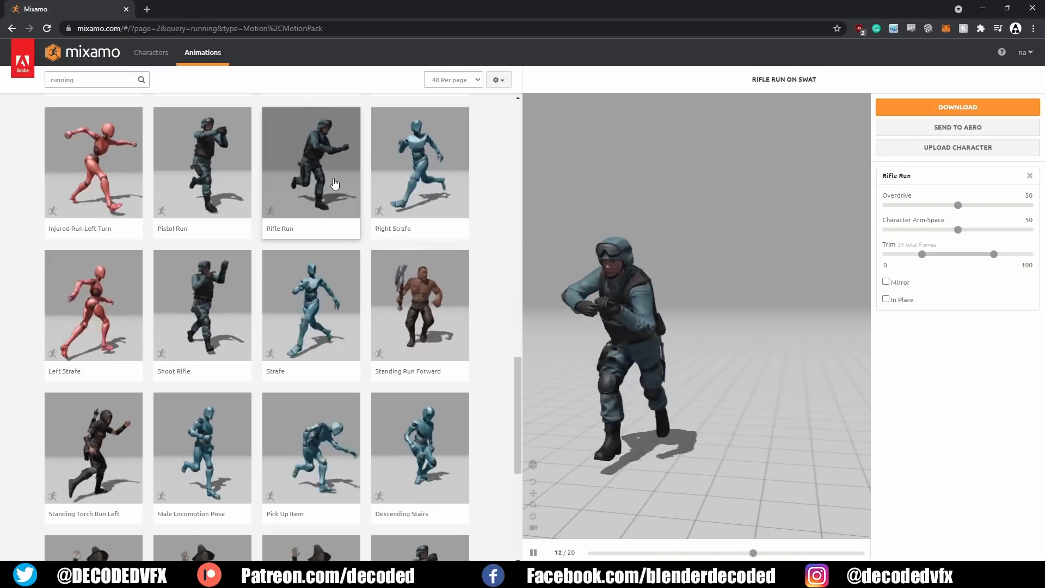
pyautogui.moveTo(958, 205); pyautogui.dragTo(993, 205)
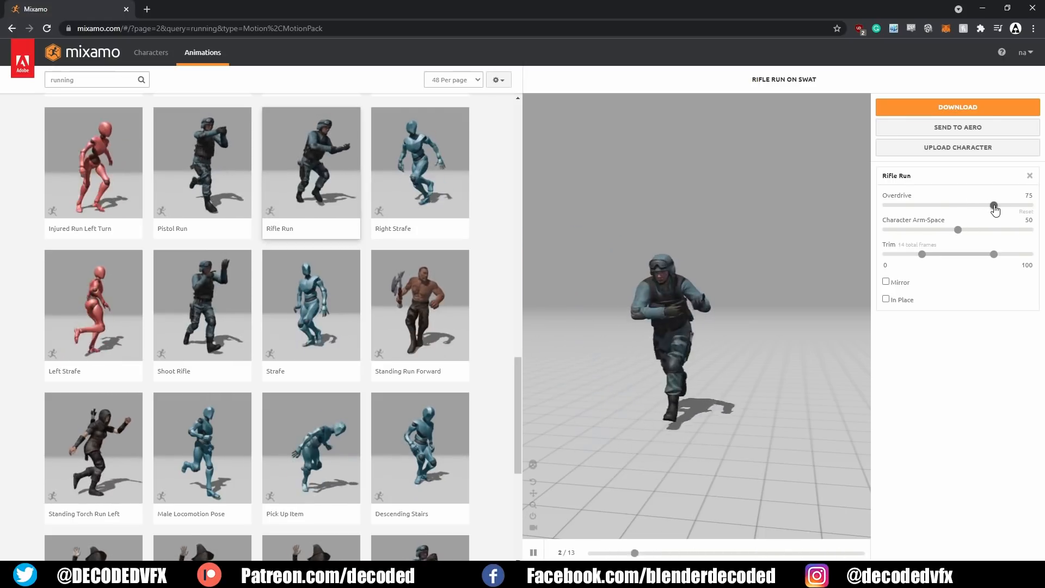
pyautogui.moveTo(994, 205); pyautogui.dragTo(896, 205)
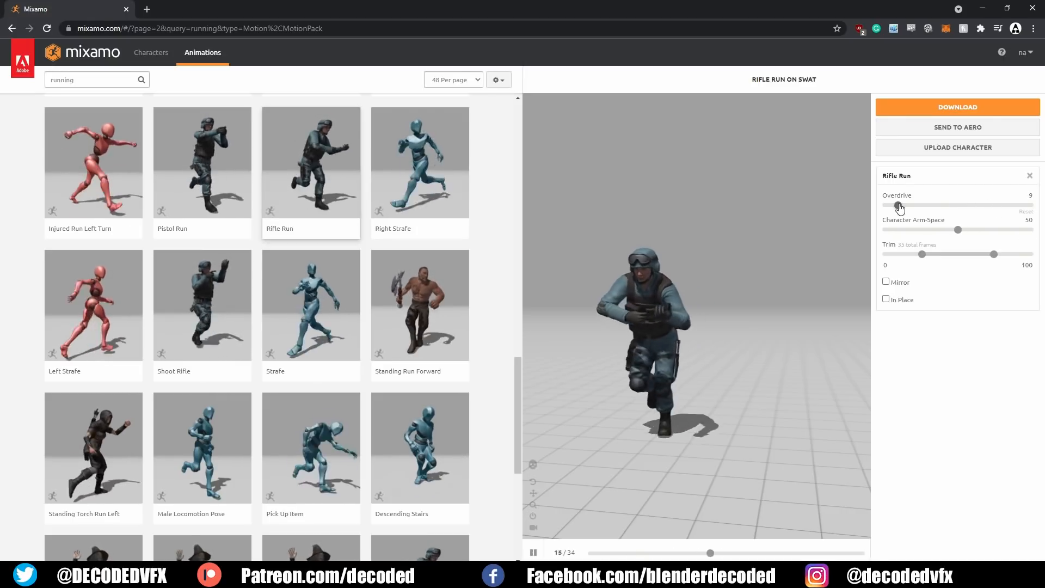
pyautogui.moveTo(899, 205); pyautogui.dragTo(971, 205)
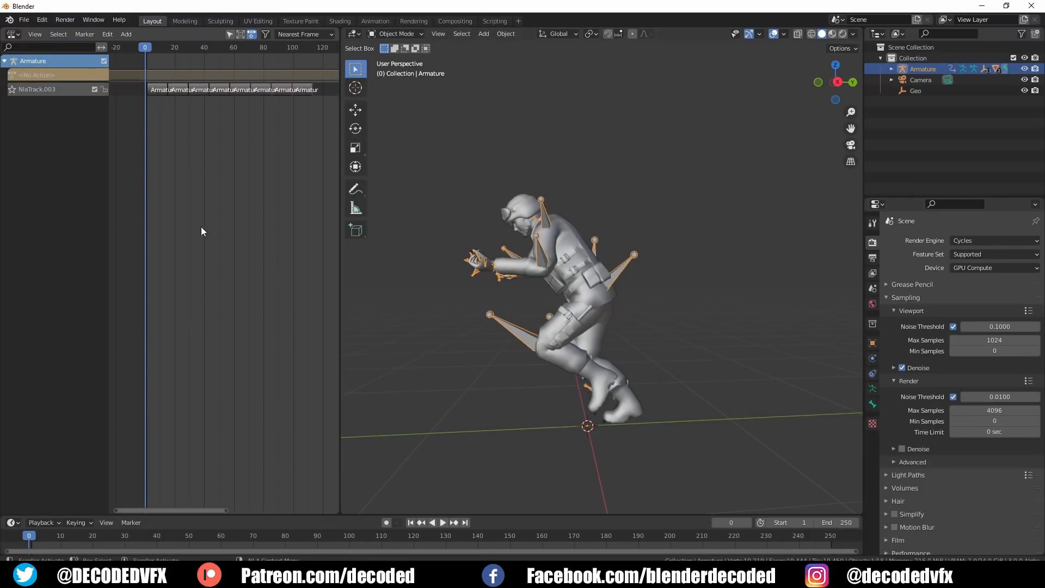
# Step: Scale the run2 NLA strips shorter, then play back the run to check it
pyautogui.click(432, 522)
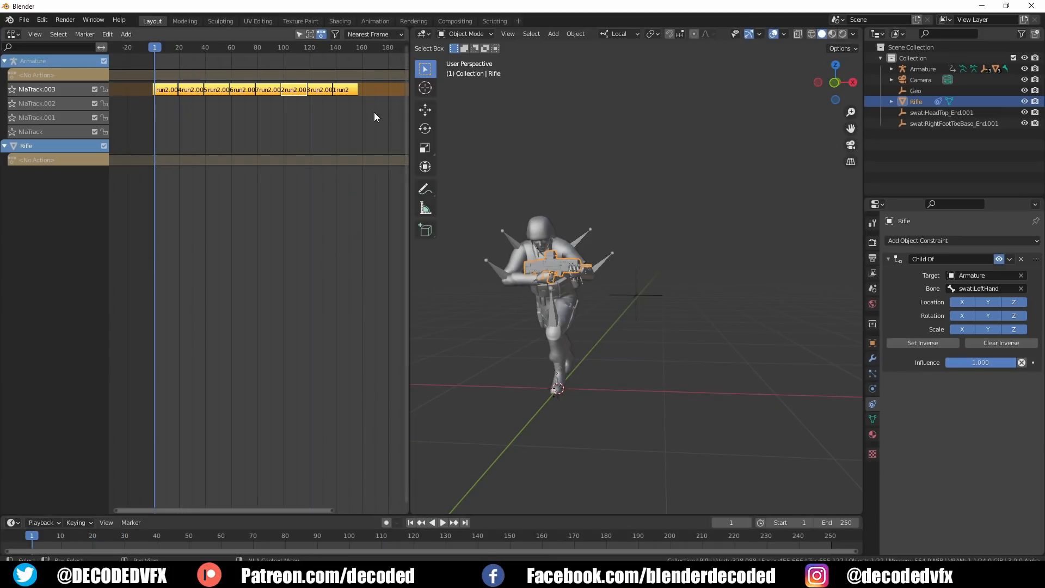
pyautogui.click(442, 523)
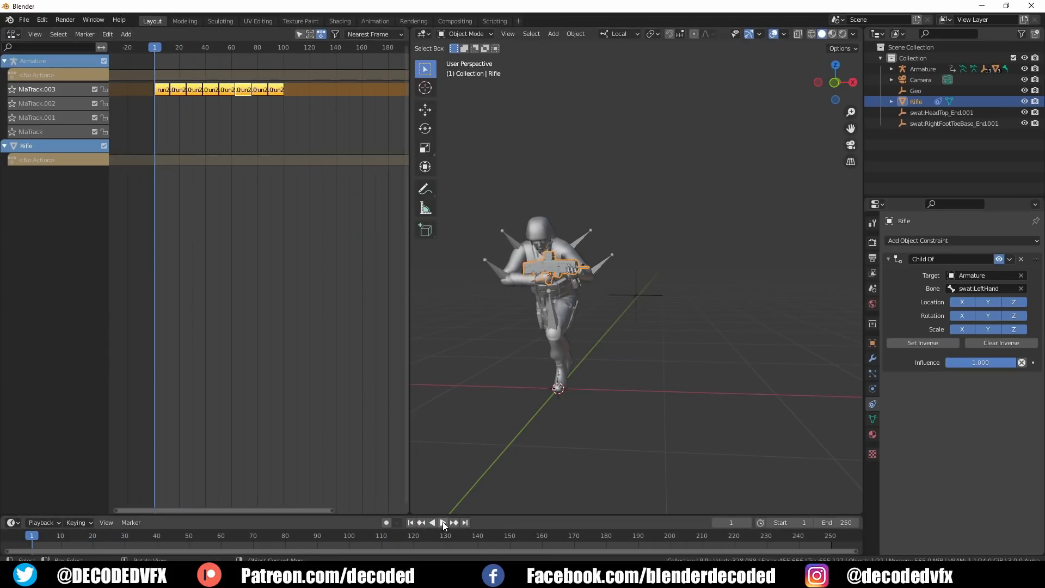
pyautogui.click(439, 522)
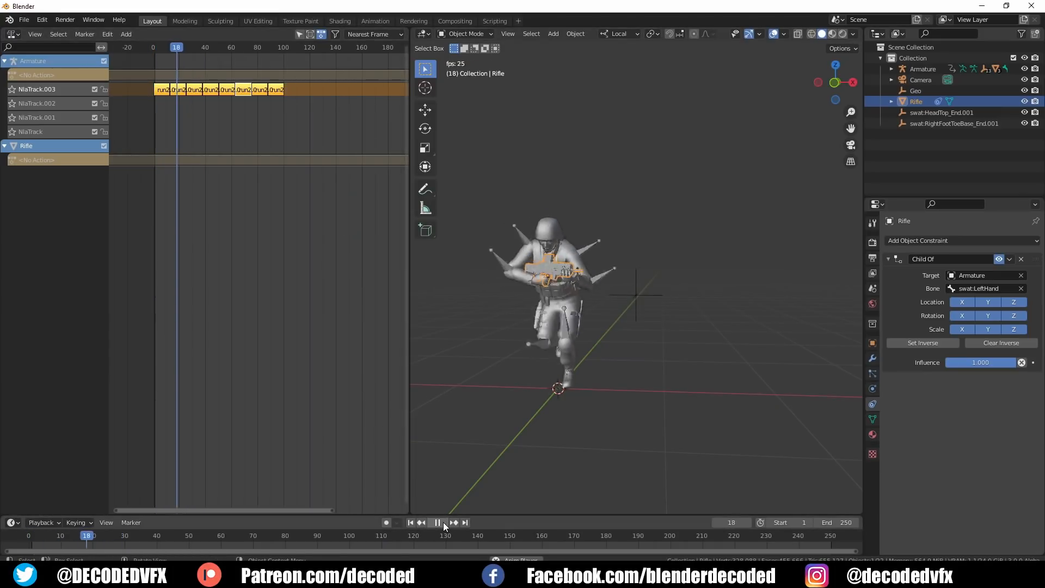
pyautogui.click(436, 523)
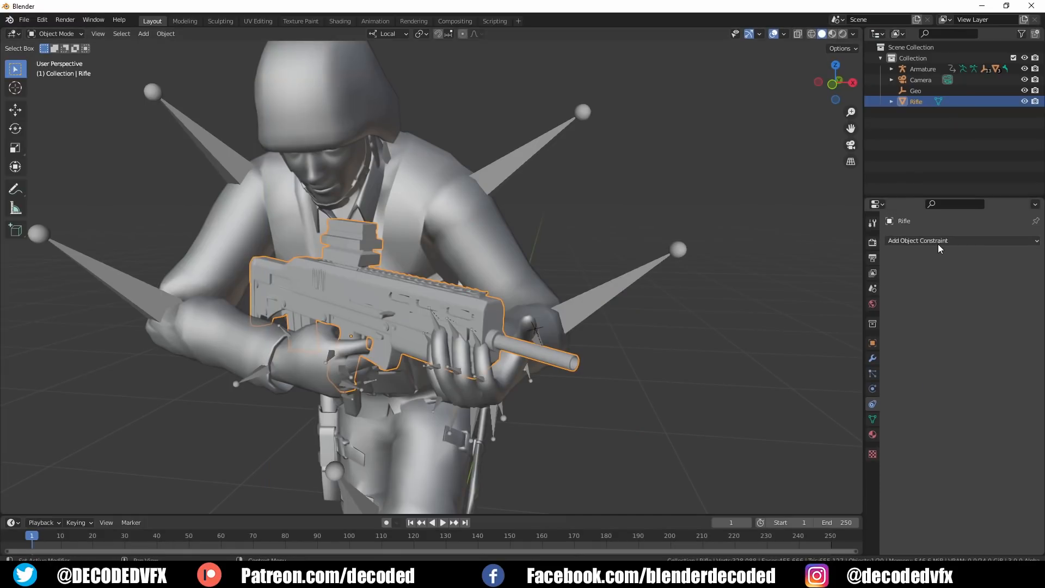
# Step: Give the rifle a Child Of constraint to Armature bone swat:LeftHand and test playback
pyautogui.click(936, 240)
pyautogui.write('left')
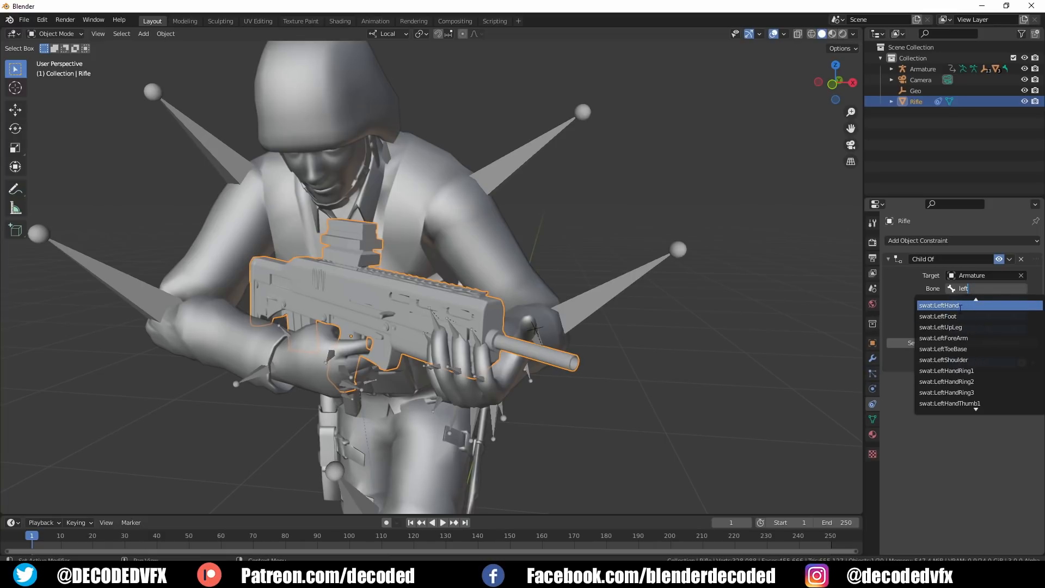
pyautogui.click(940, 305)
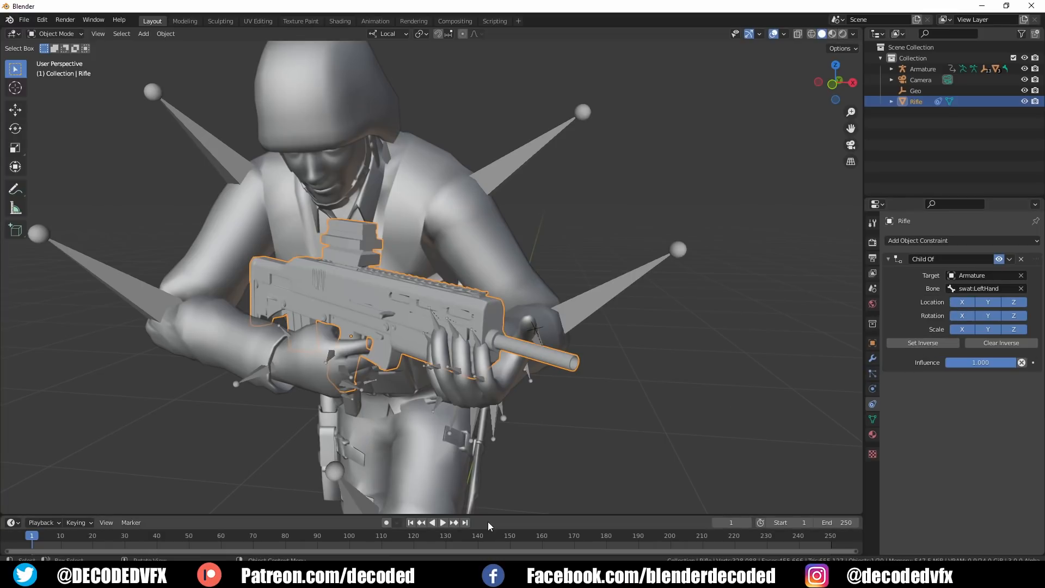
pyautogui.click(442, 522)
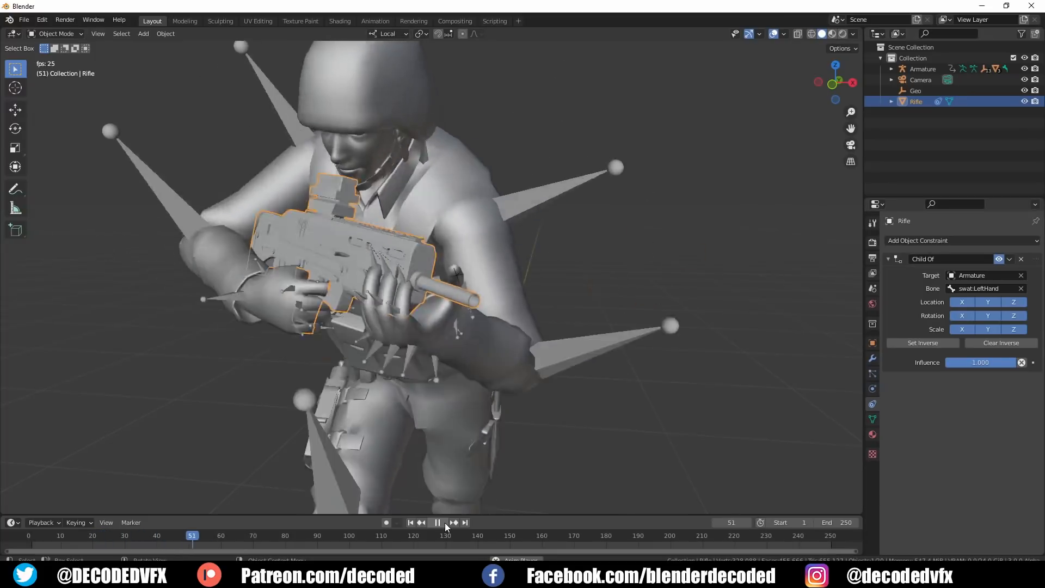
pyautogui.click(436, 522)
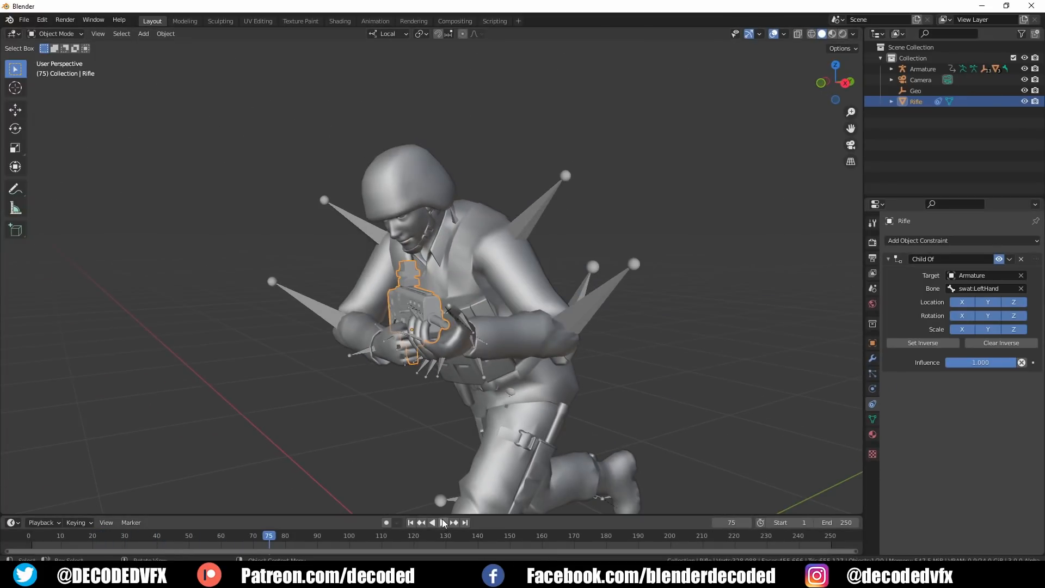
pyautogui.click(444, 522)
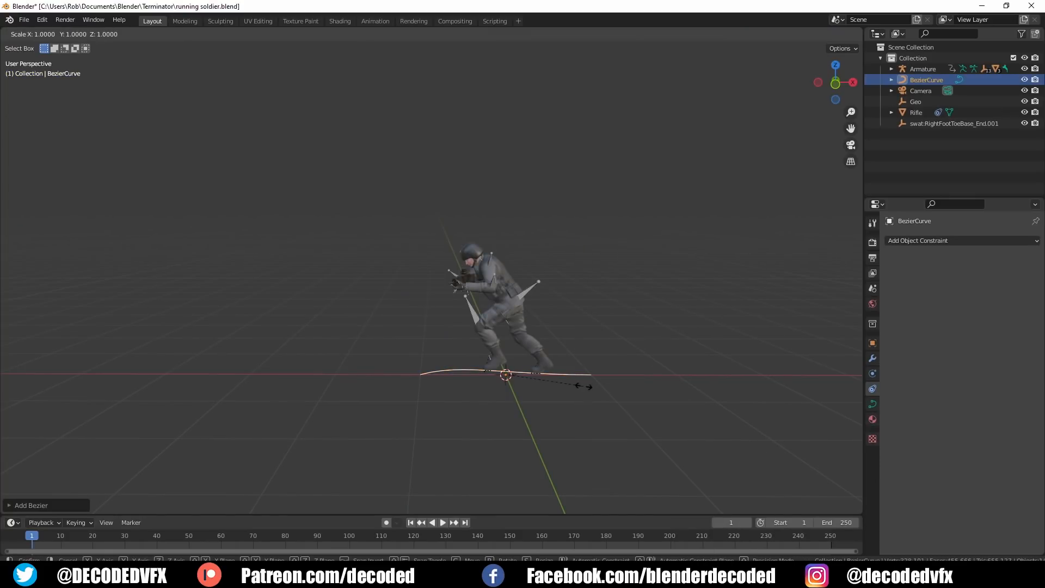
# Step: Make the armature follow BezierCurve with Z up, reshape the path, and play the run
pyautogui.press('Tab')
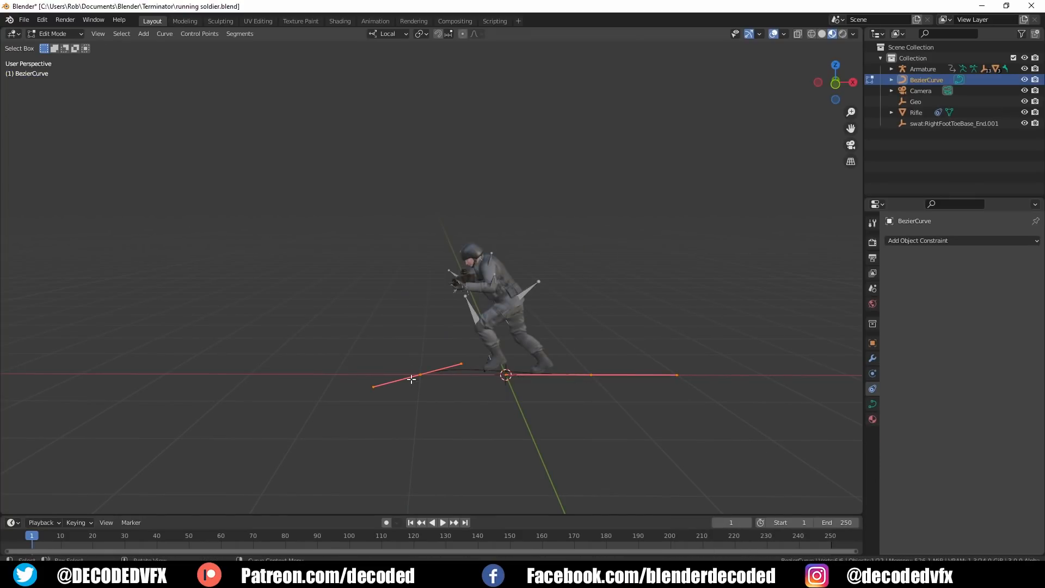
pyautogui.press('Tab')
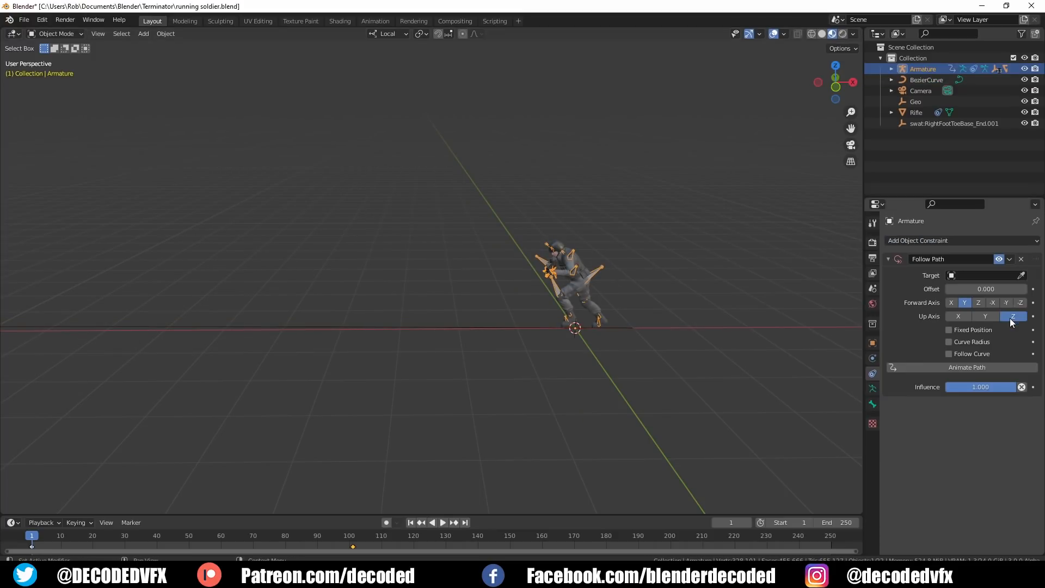
pyautogui.click(949, 329)
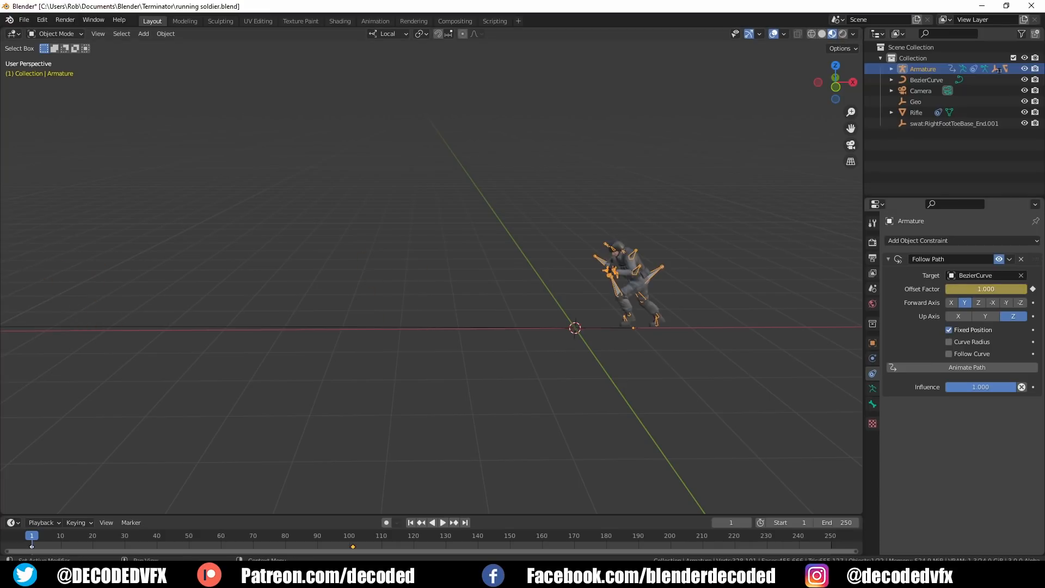
pyautogui.moveTo(797, 368)
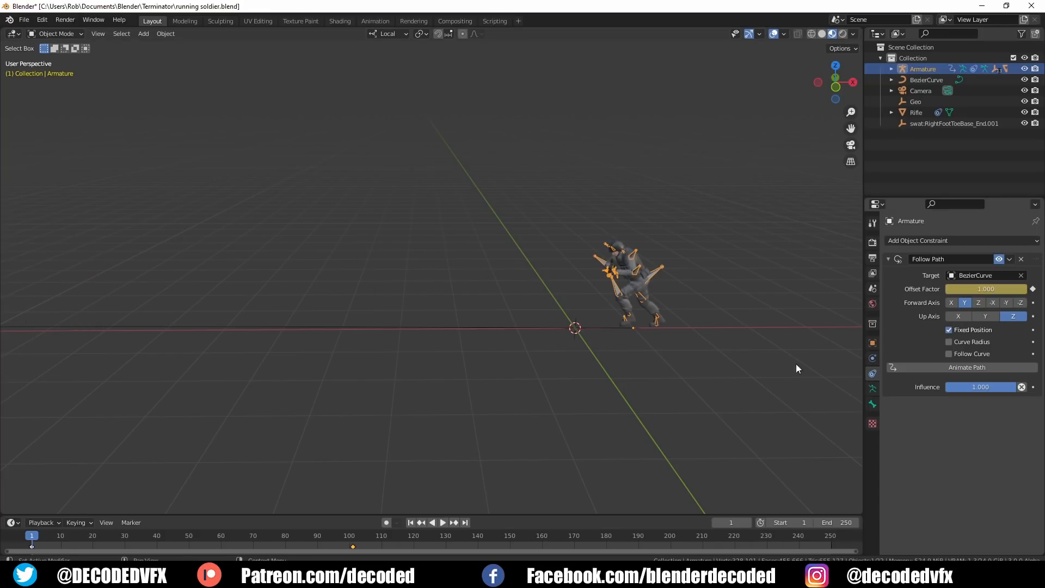
pyautogui.click(442, 523)
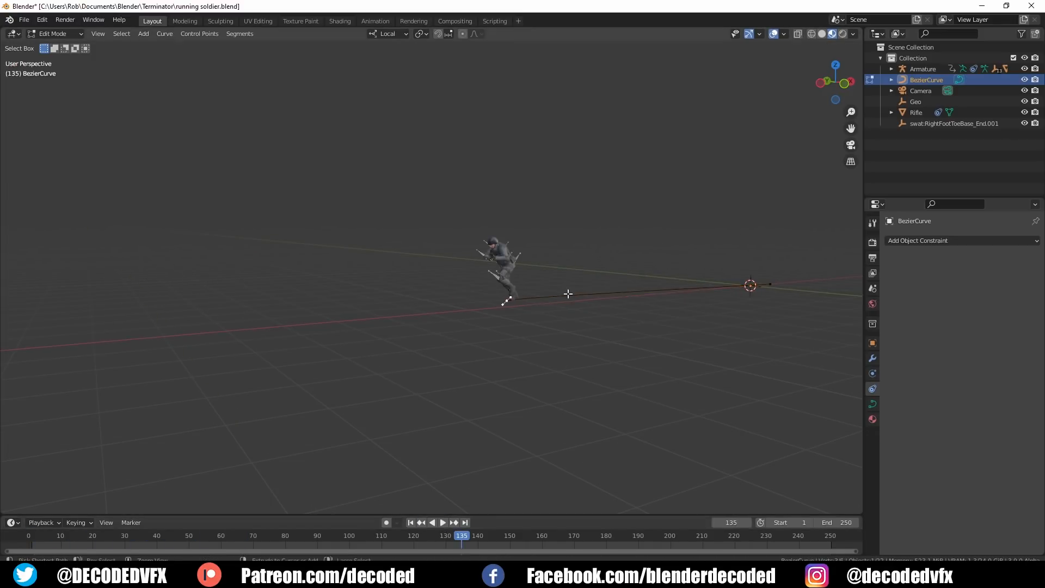
pyautogui.press('Tab')
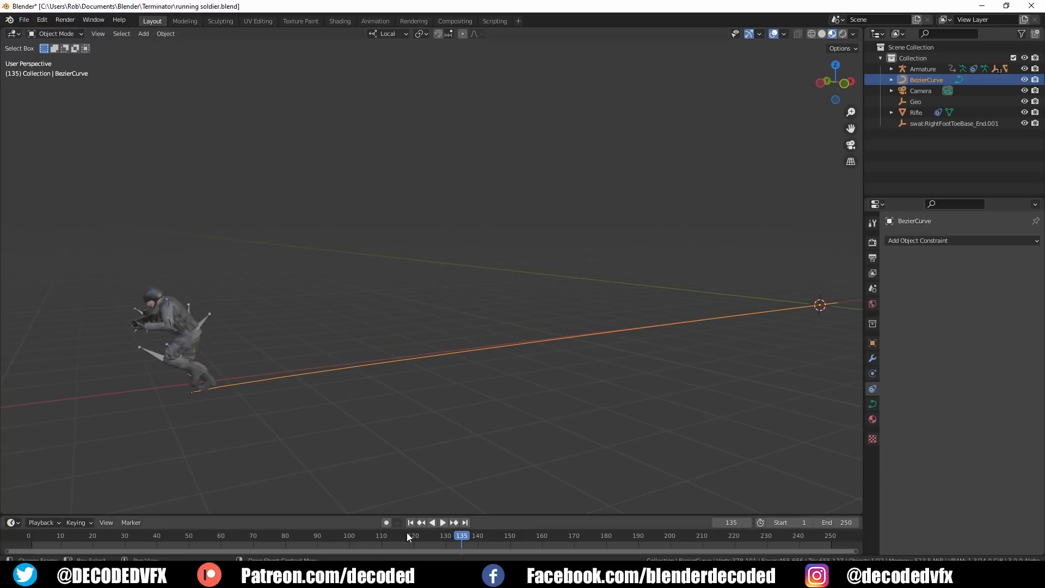
pyautogui.click(441, 522)
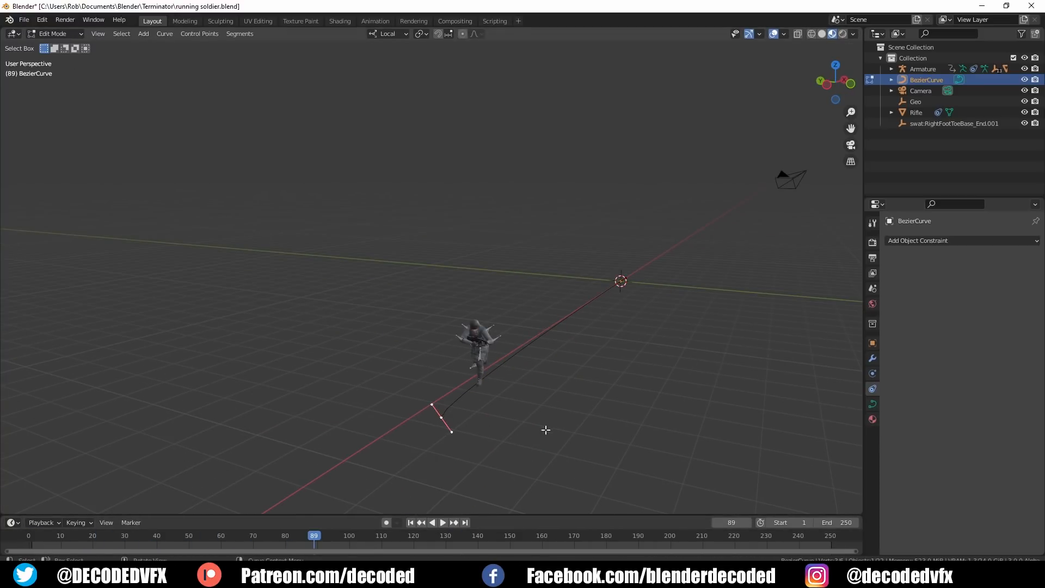
pyautogui.press('Tab')
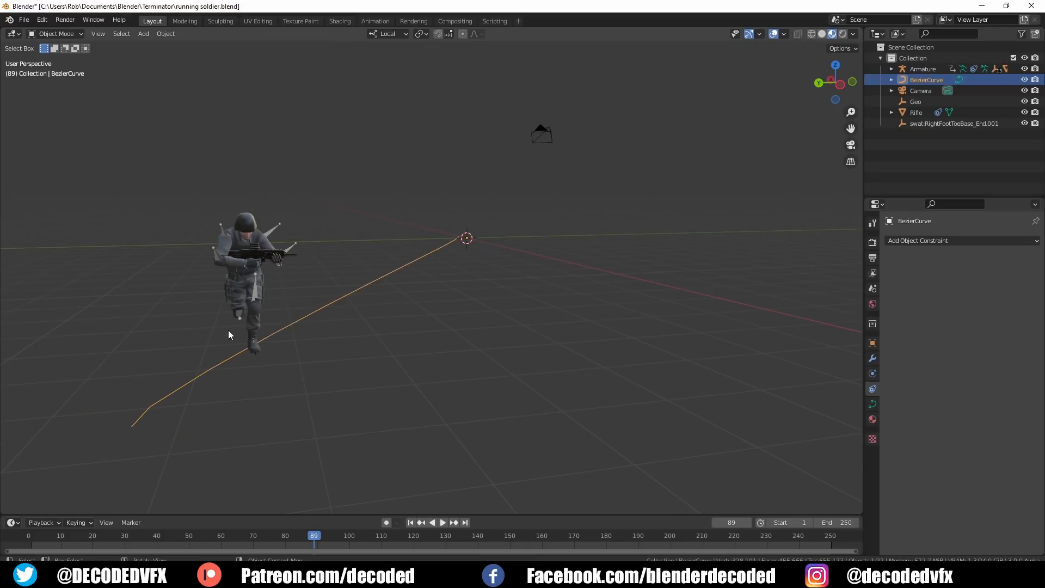
pyautogui.click(443, 522)
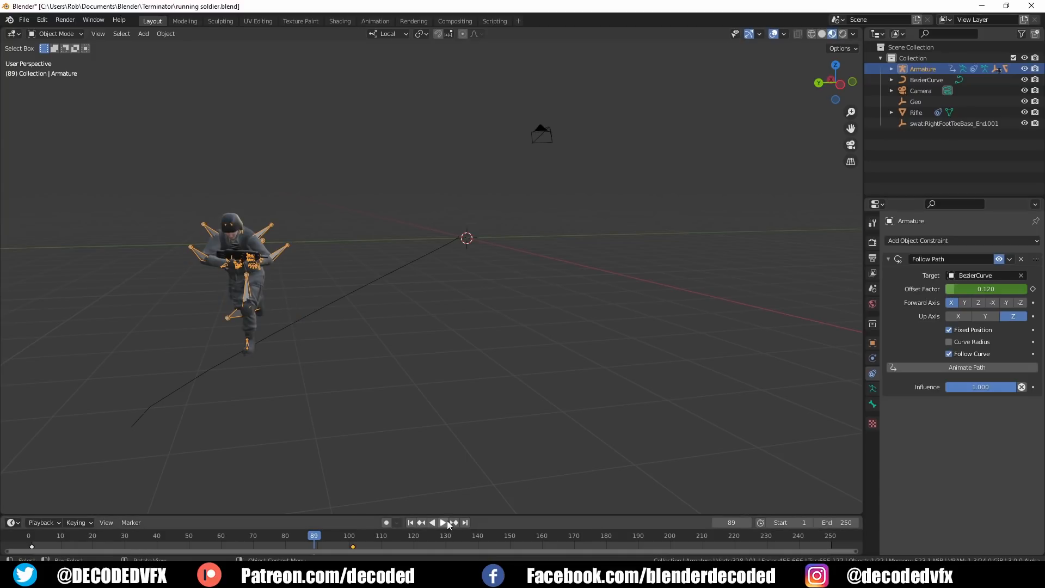
pyautogui.click(442, 521)
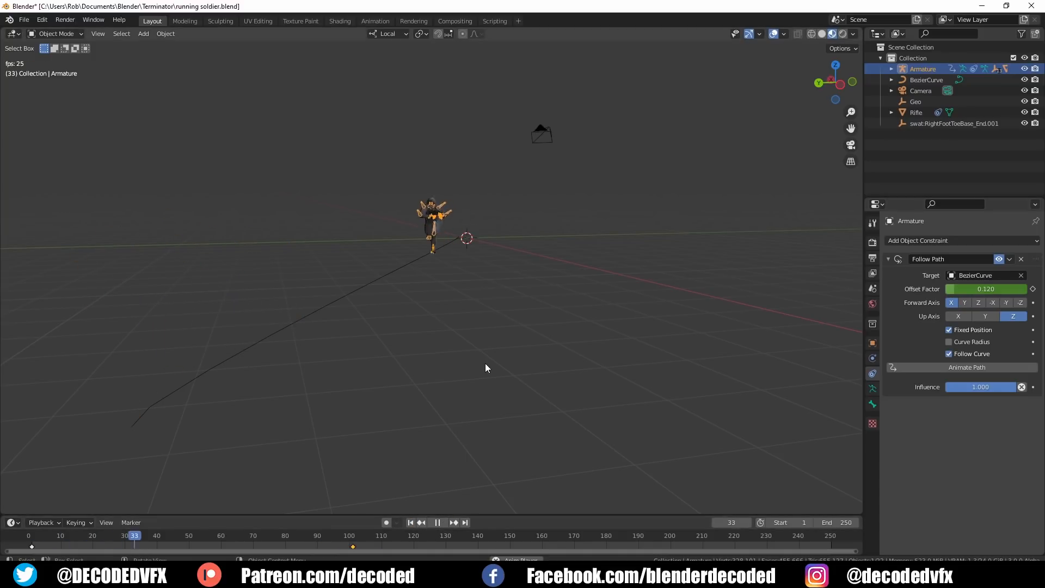
pyautogui.click(437, 522)
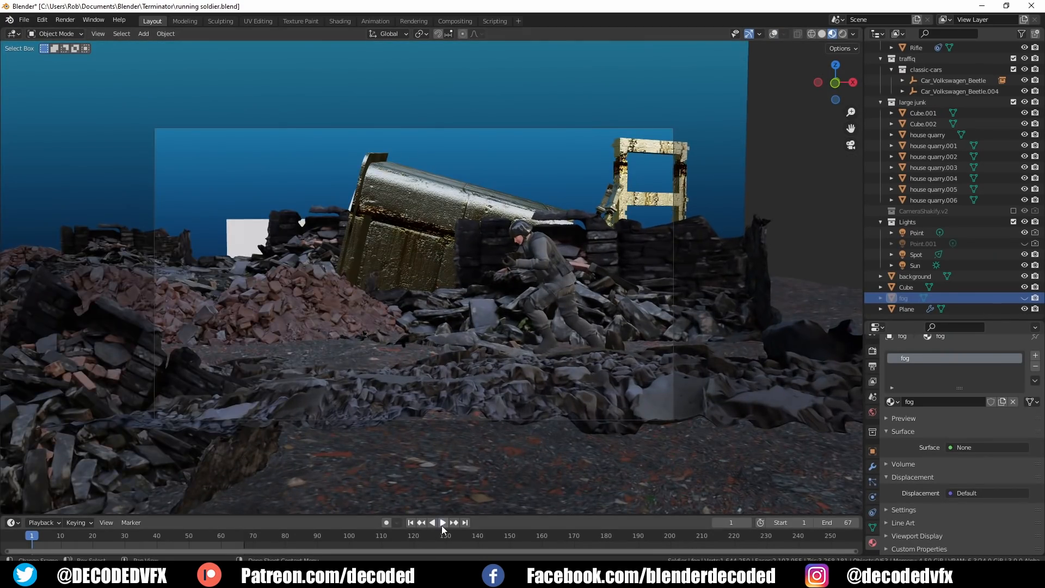
# Step: Delete Car_Volkswagen_Beetle.004 and enter Edit Mode on the remaining car's window
pyautogui.click(442, 522)
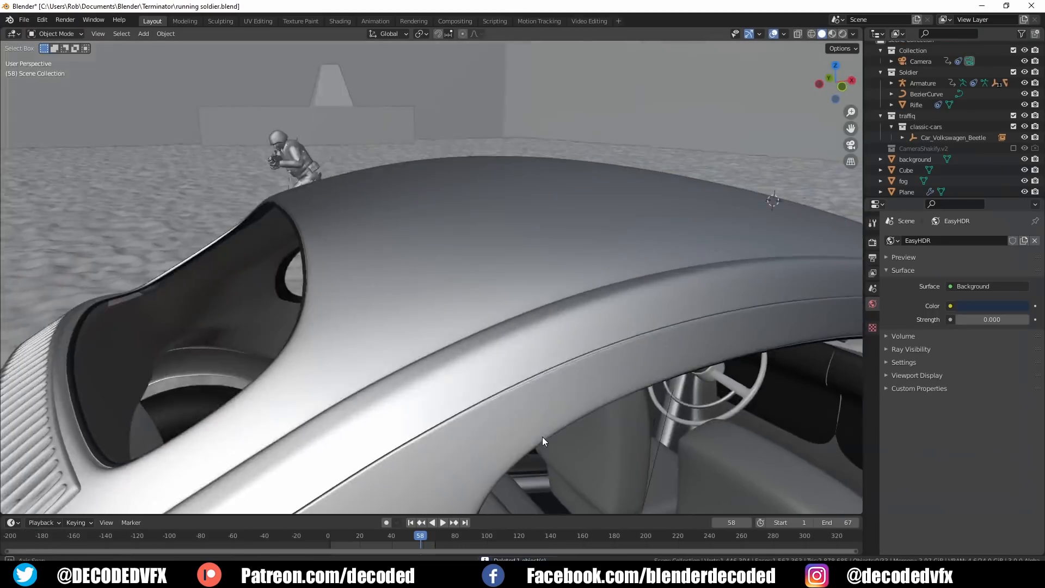
pyautogui.press('Tab')
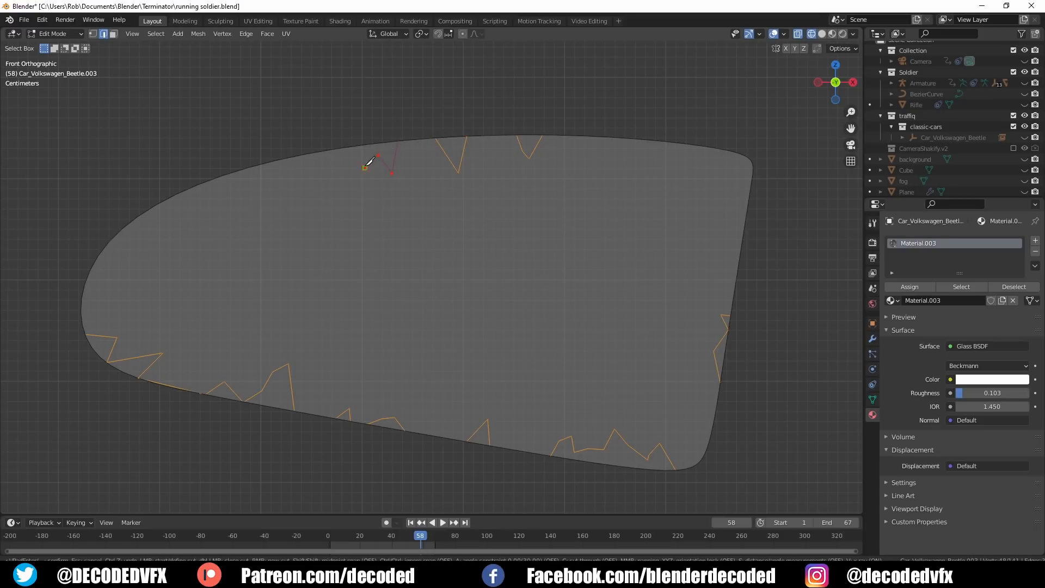
# Step: Knife zigzag crack lines along the glass window's edges
pyautogui.moveTo(376, 163); pyautogui.dragTo(170, 211)
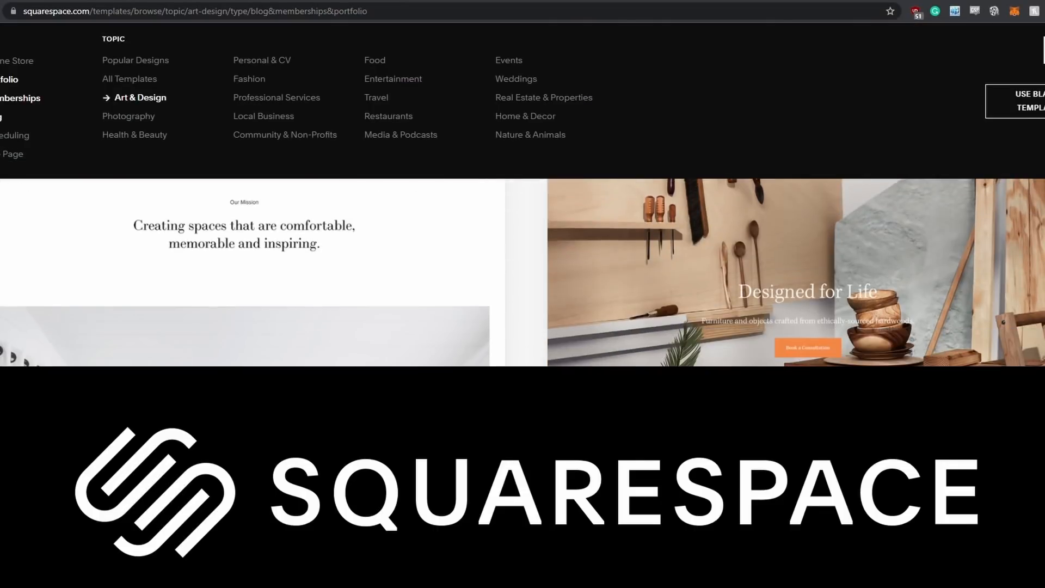
pyautogui.moveTo(541, 141)
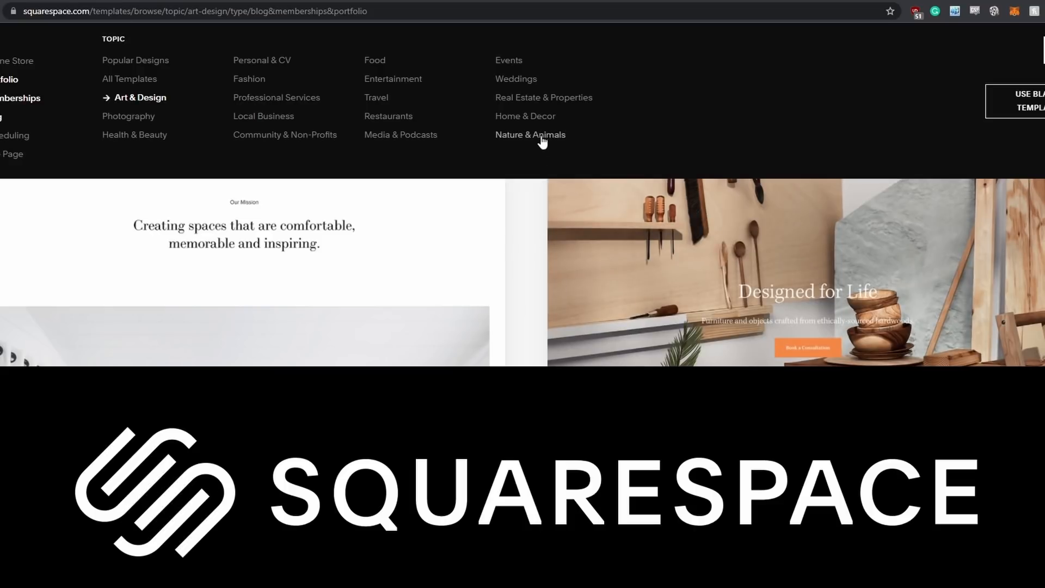
# Step: Switch the template topic filter to Nature & Animals
pyautogui.click(529, 134)
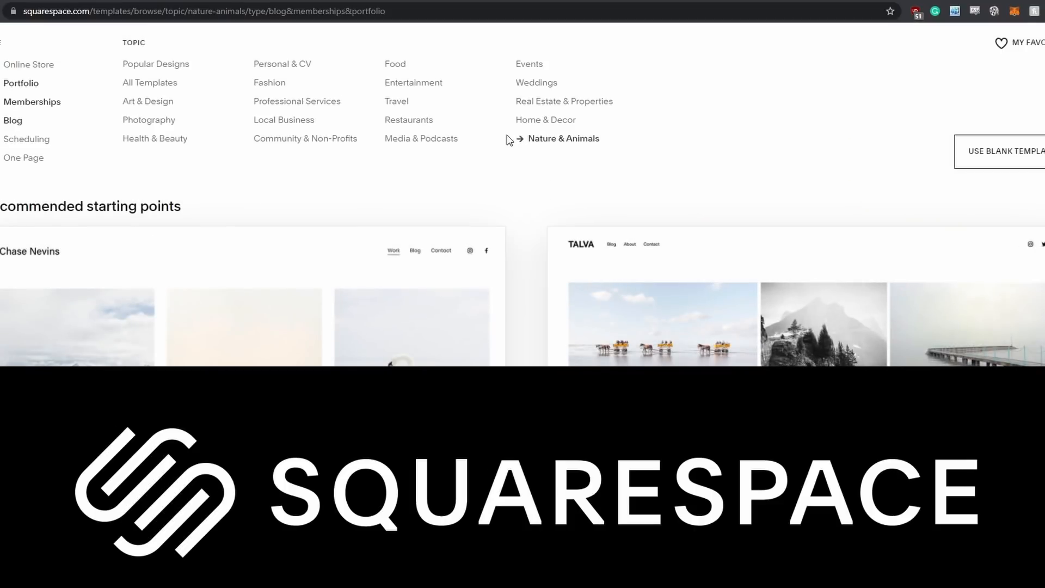
pyautogui.moveTo(151, 140)
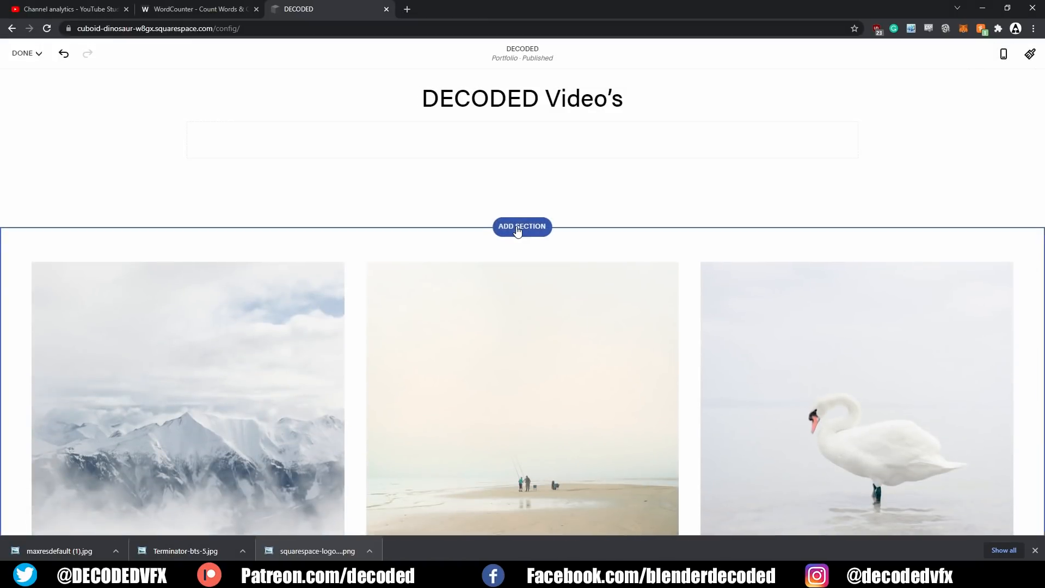
# Step: Add an FAQ section with the intro line 'Everything you ever wanted to know about me…'
pyautogui.click(522, 226)
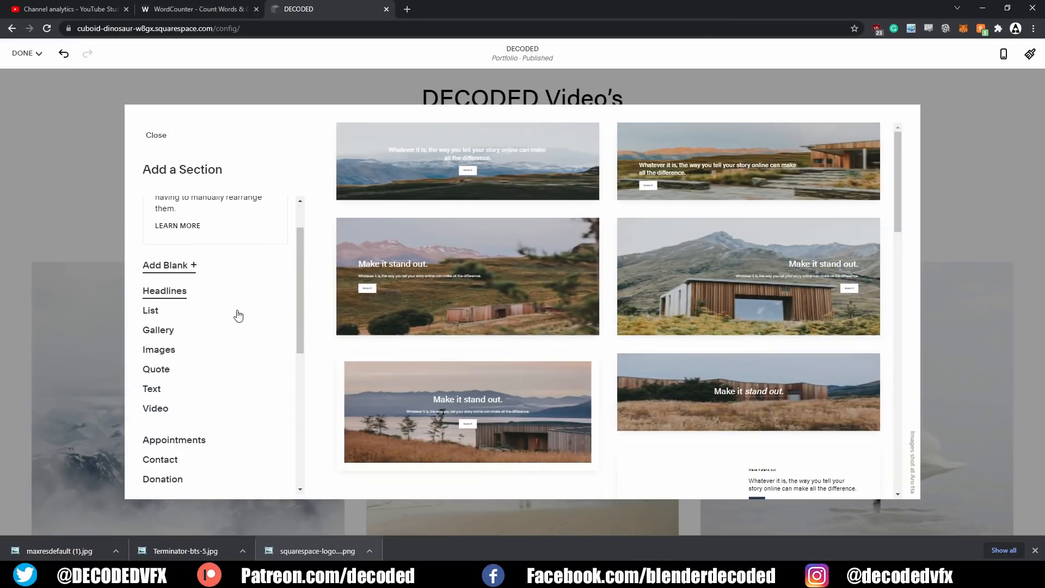
pyautogui.scroll(-3)
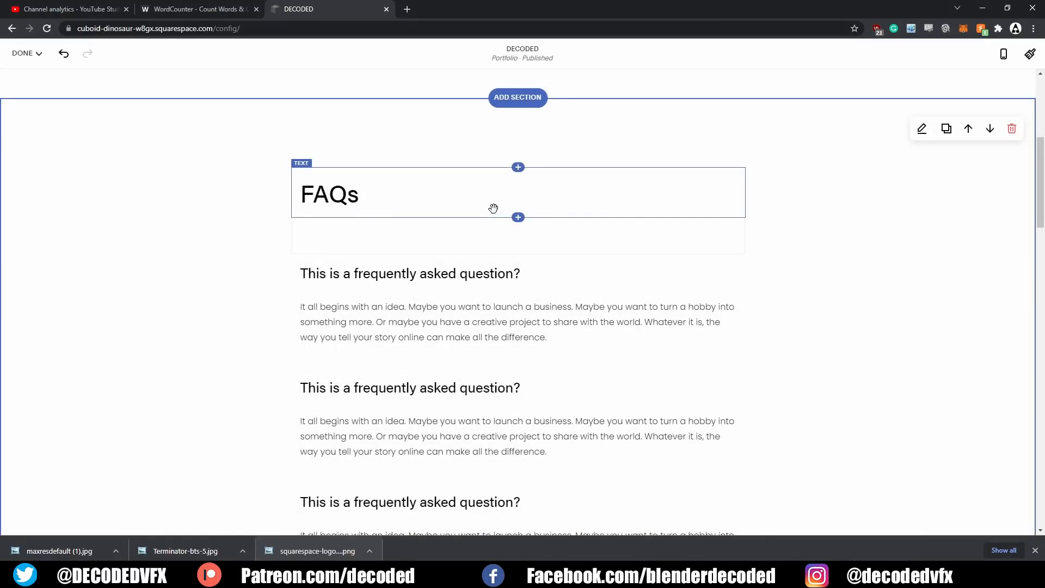
pyautogui.click(410, 273)
pyautogui.write('Every')
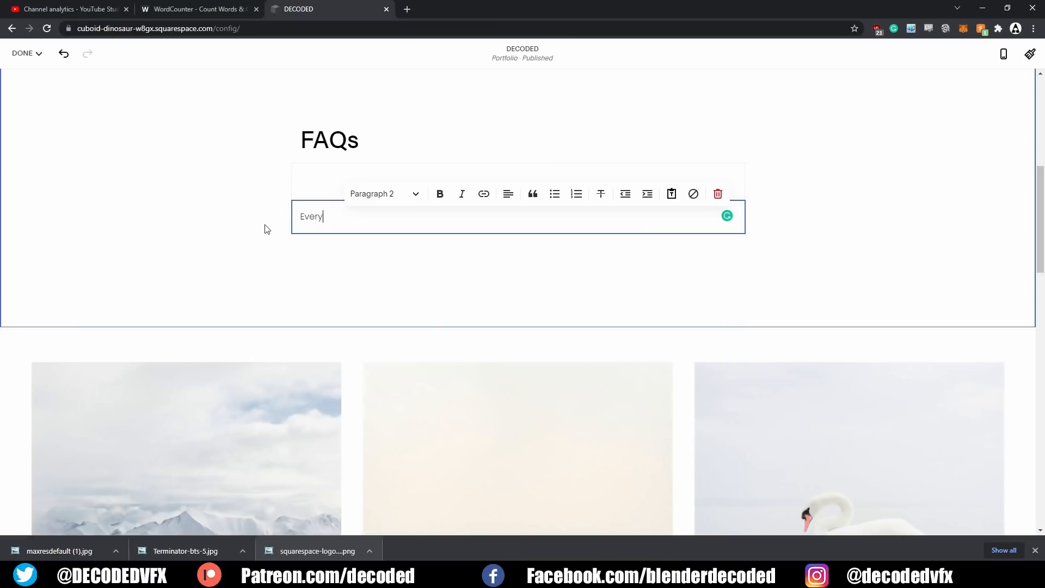
pyautogui.write('thing you ev')
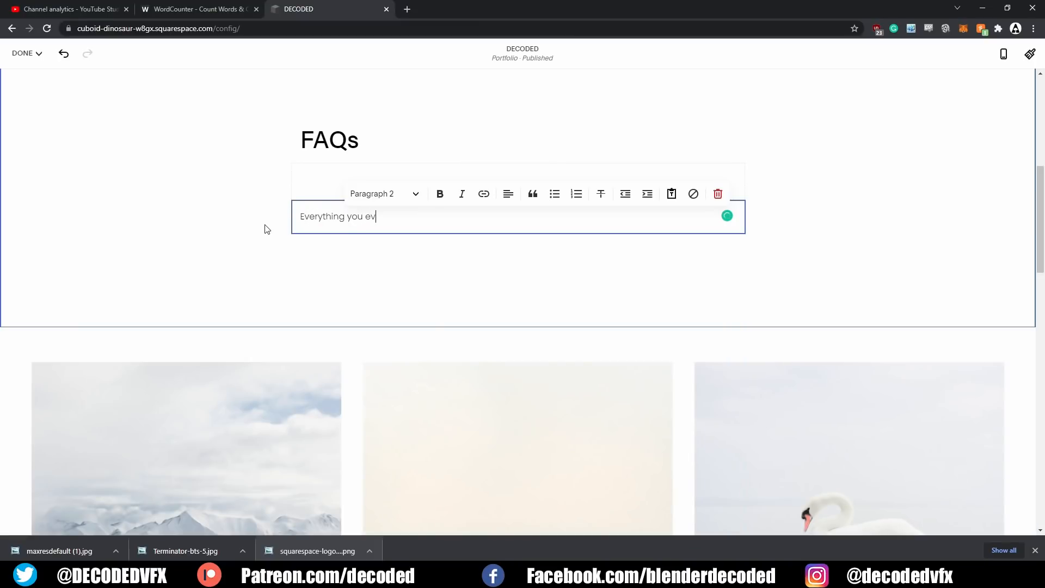
pyautogui.write('er wanted')
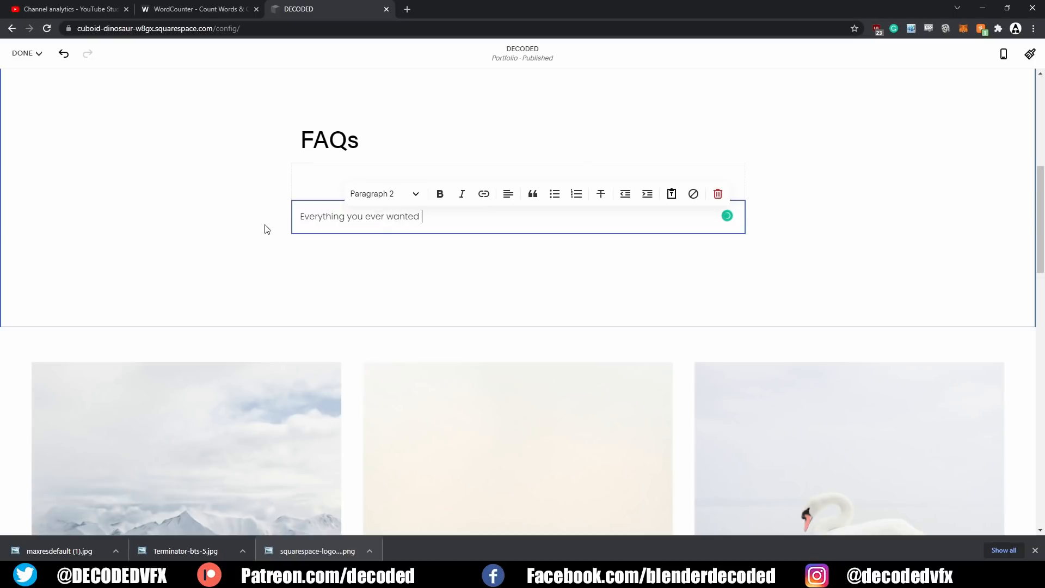
pyautogui.write('to know about ,m')
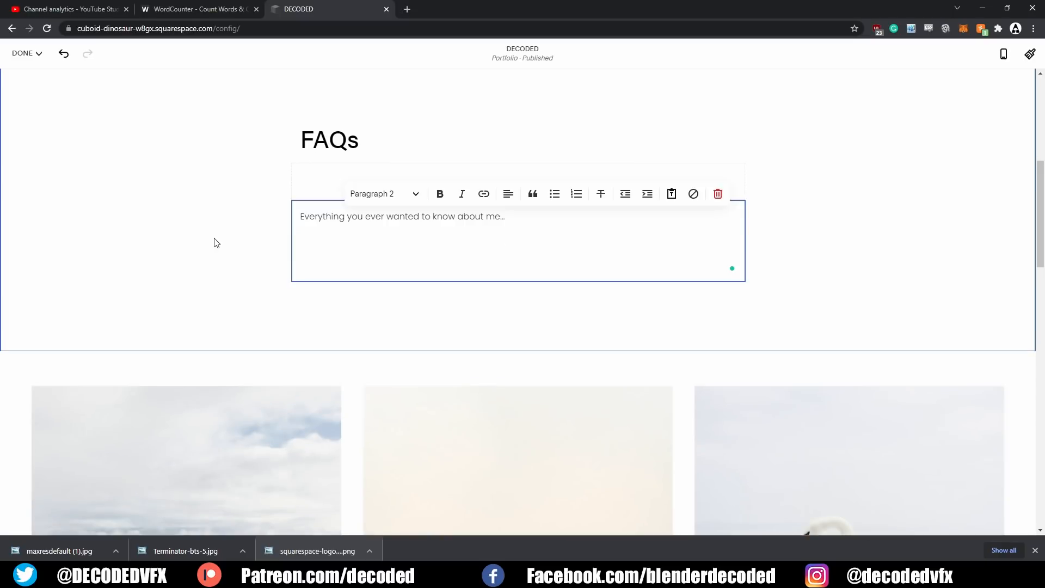
pyautogui.click(439, 193)
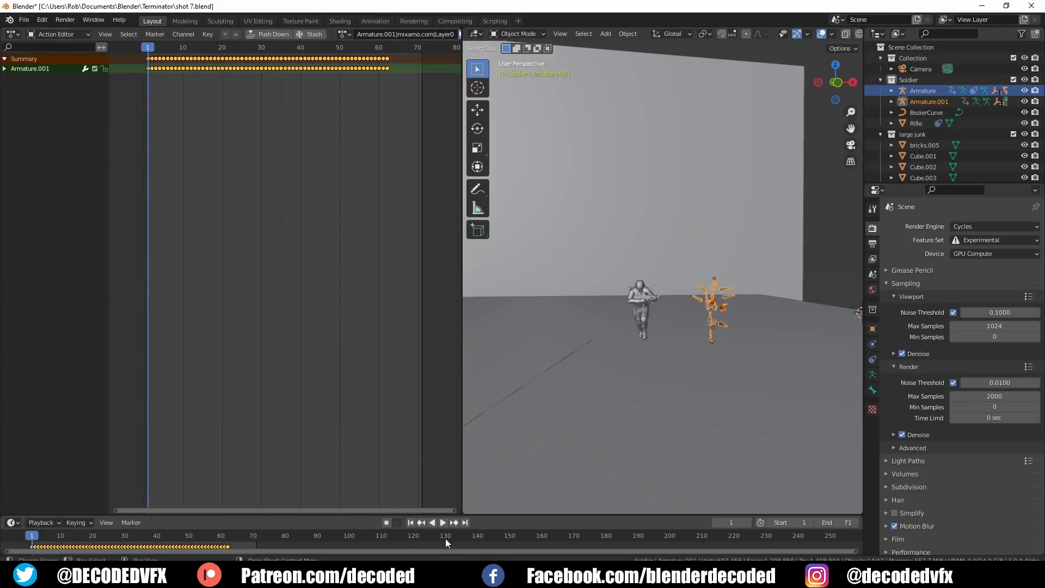
# Step: Preview the soldier armature's animation, switch its action to 'dive', and play it back
pyautogui.click(443, 522)
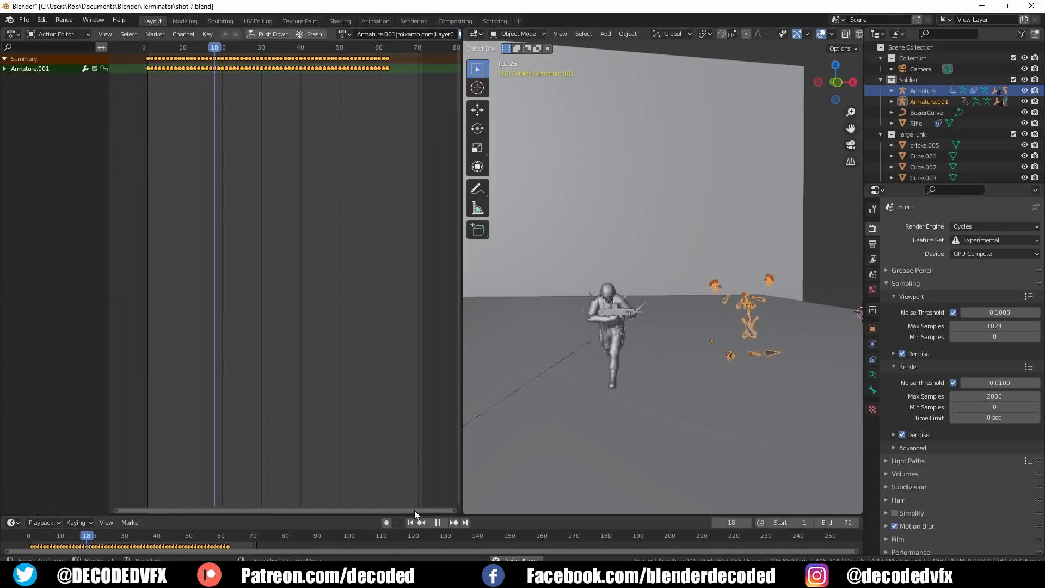
pyautogui.click(411, 522)
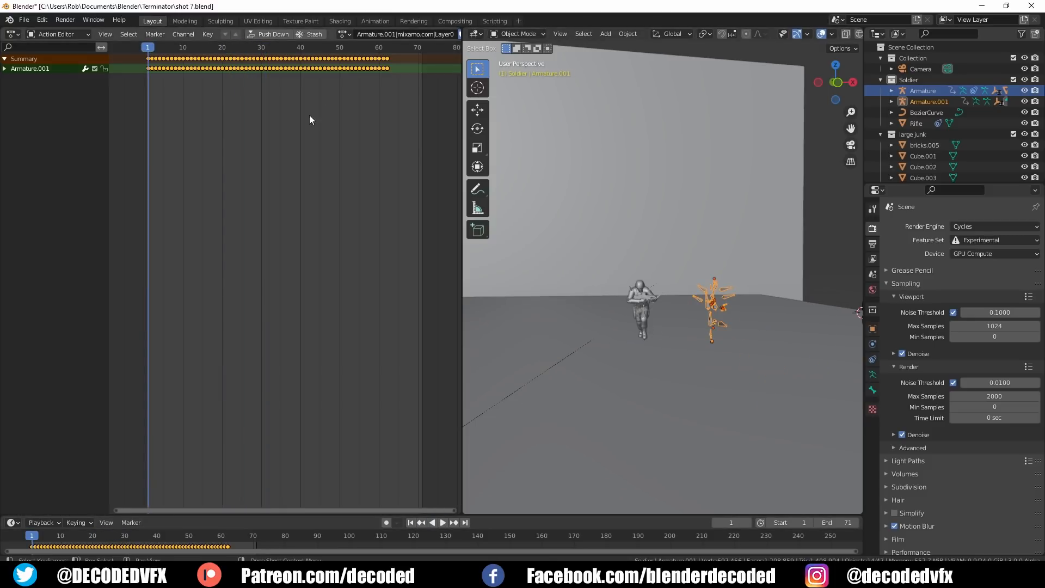
pyautogui.click(343, 34)
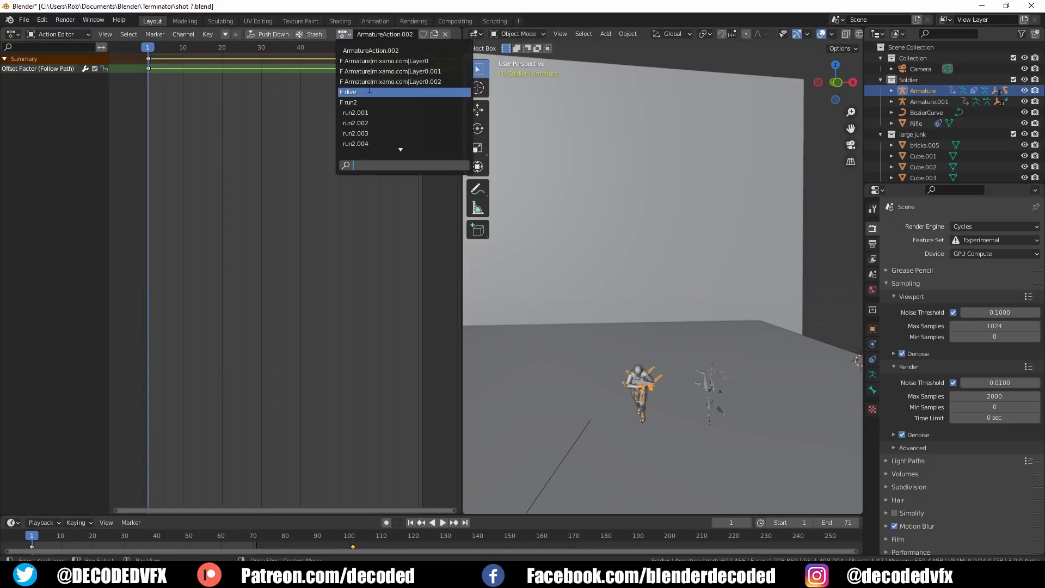
pyautogui.click(347, 91)
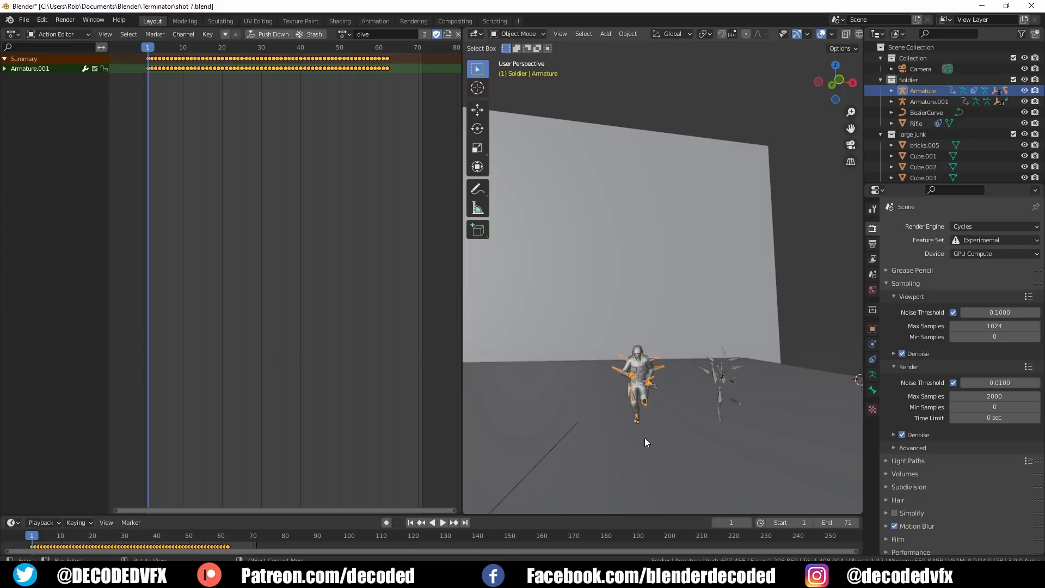
pyautogui.click(442, 522)
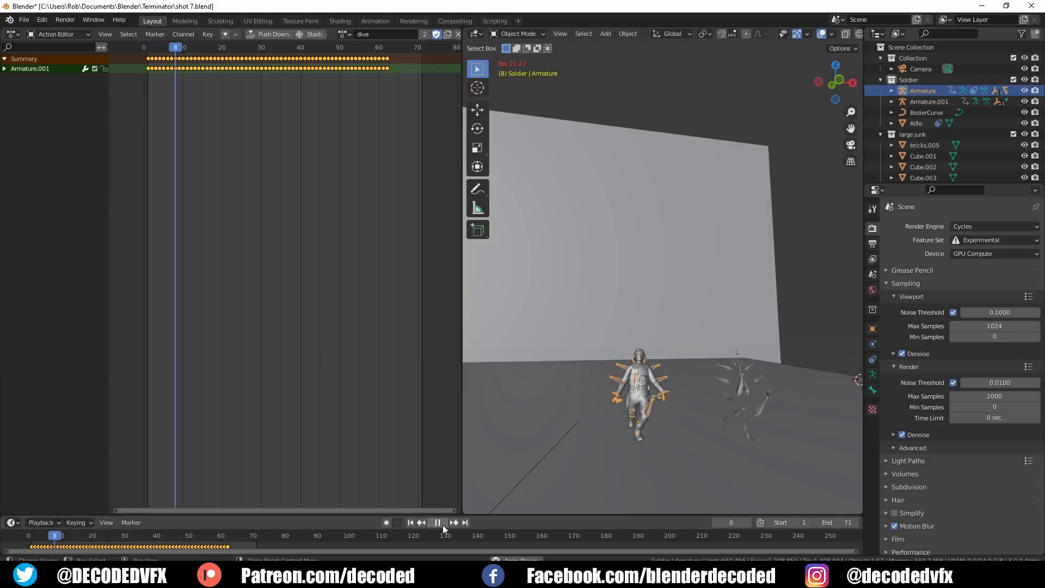
pyautogui.click(437, 521)
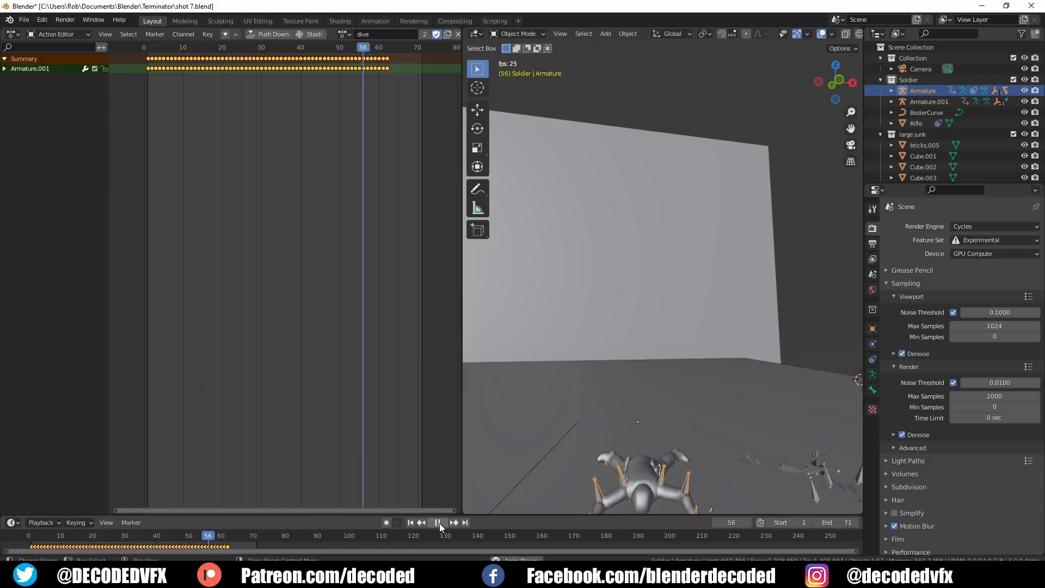
pyautogui.click(437, 522)
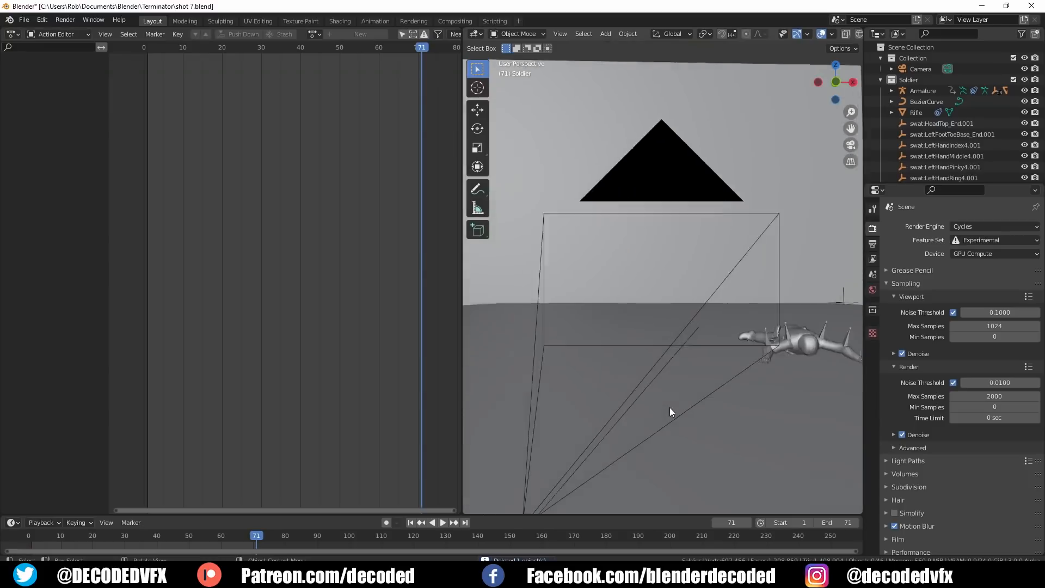
# Step: Switch to the camera view of the soldier in the ruins with the smoke plane
pyautogui.press('KP_0')
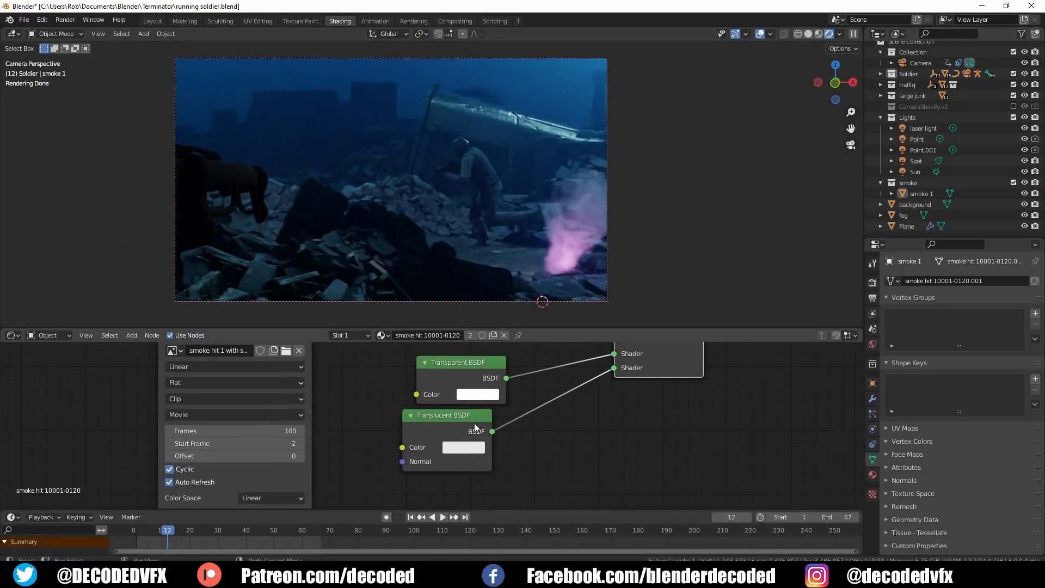
# Step: Shift the Translucent BSDF smoke colour to pale blue on the colour wheel
pyautogui.click(463, 447)
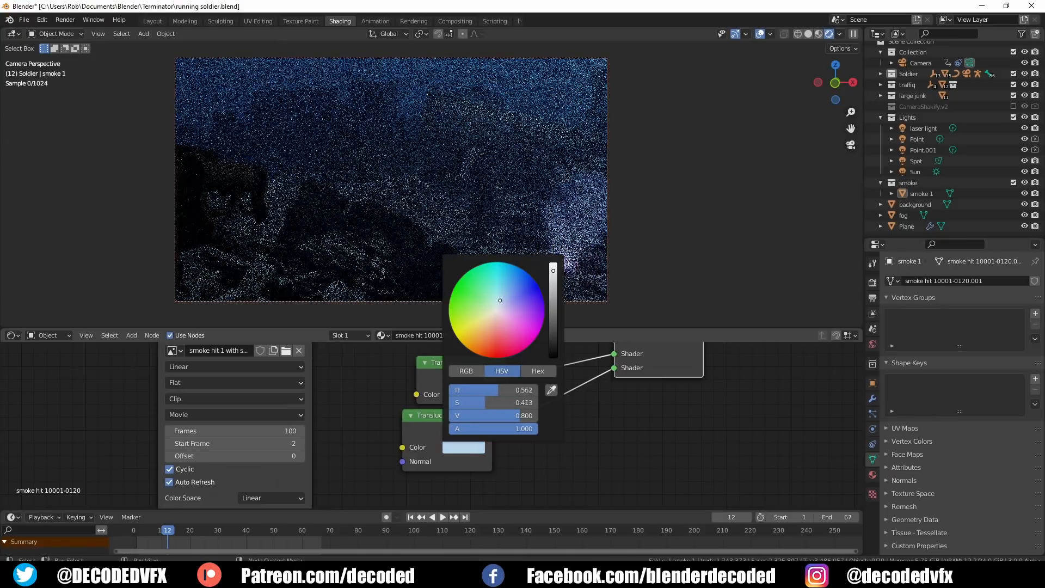
pyautogui.moveTo(553, 270); pyautogui.dragTo(553, 265)
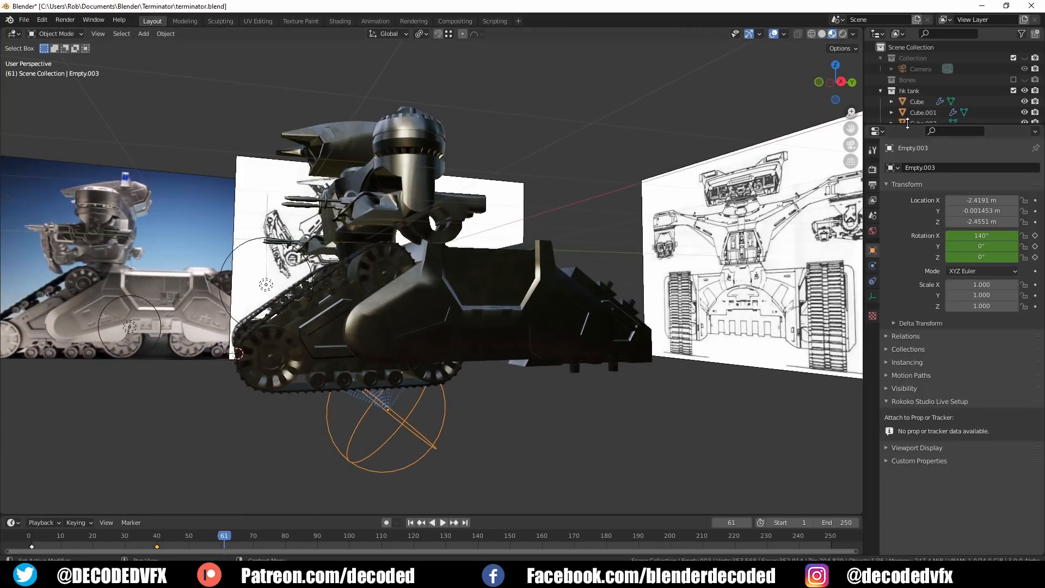
# Step: Duplicate the wheels collection in the Outliner, creating wheels.002
pyautogui.click(908, 220)
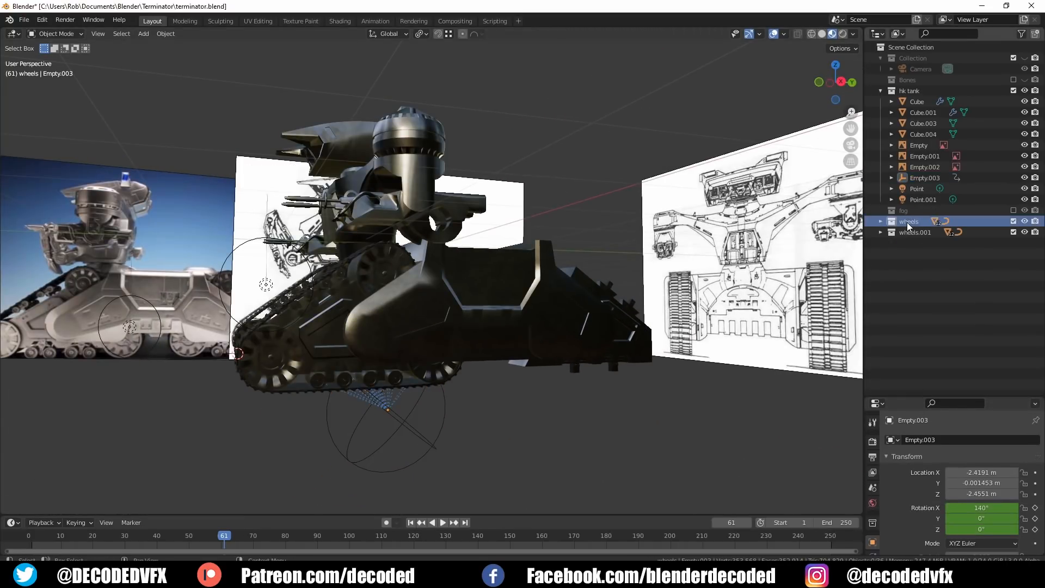
pyautogui.rightClick(908, 220)
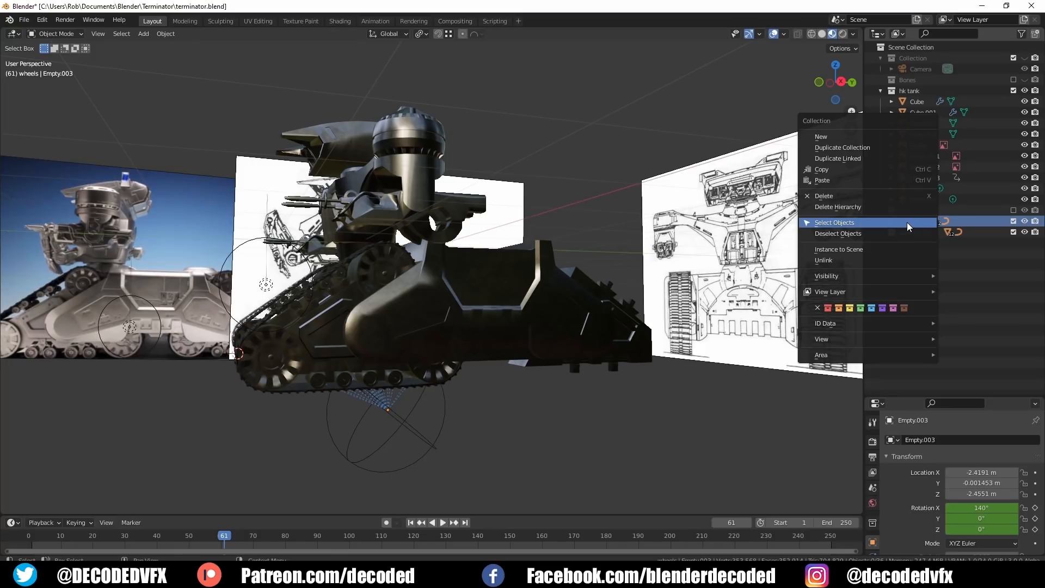
pyautogui.click(833, 222)
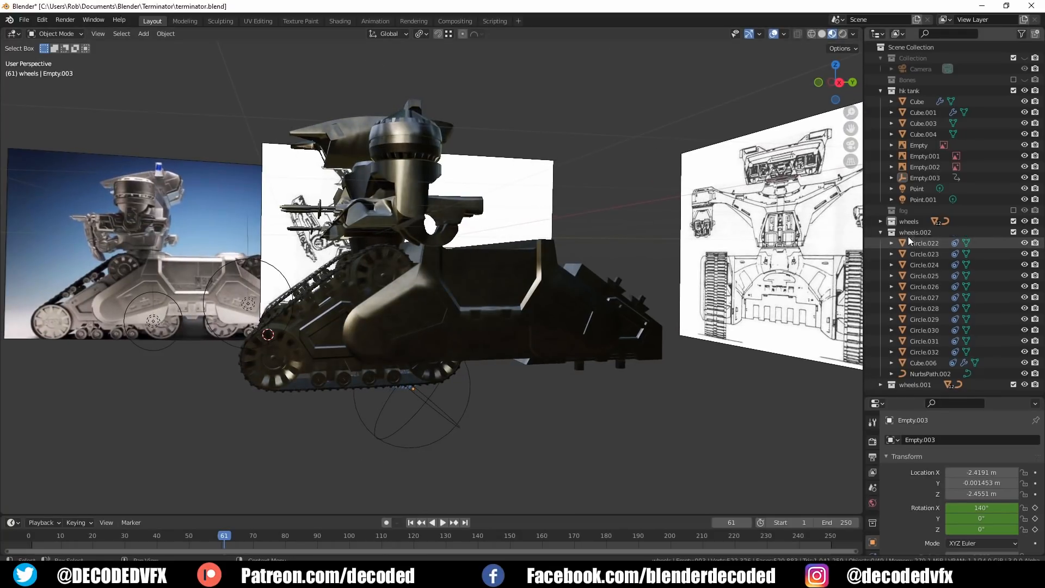
# Step: Select every object in the wheels.002 collection
pyautogui.rightClick(915, 231)
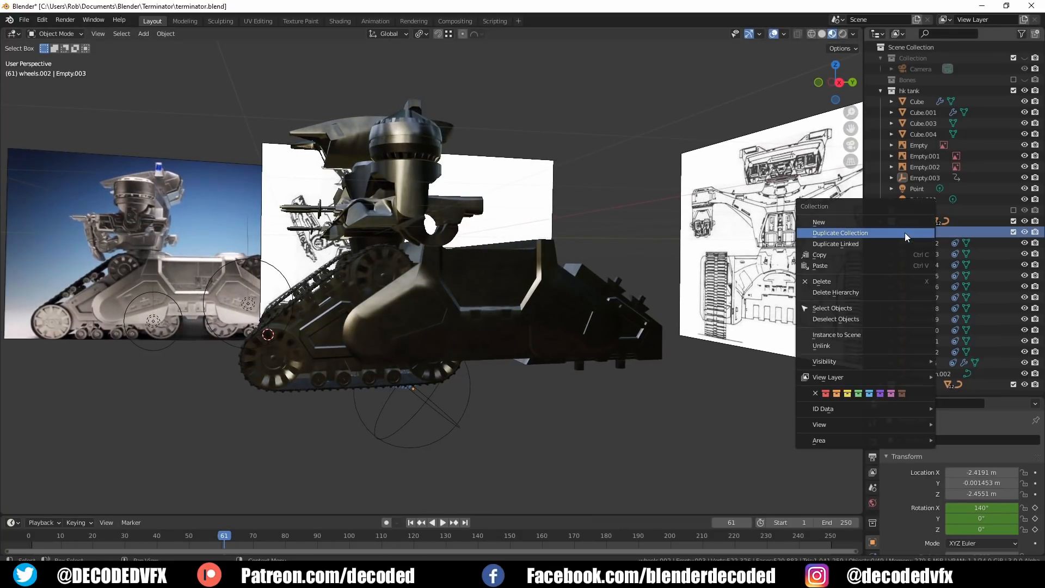
pyautogui.moveTo(831, 307)
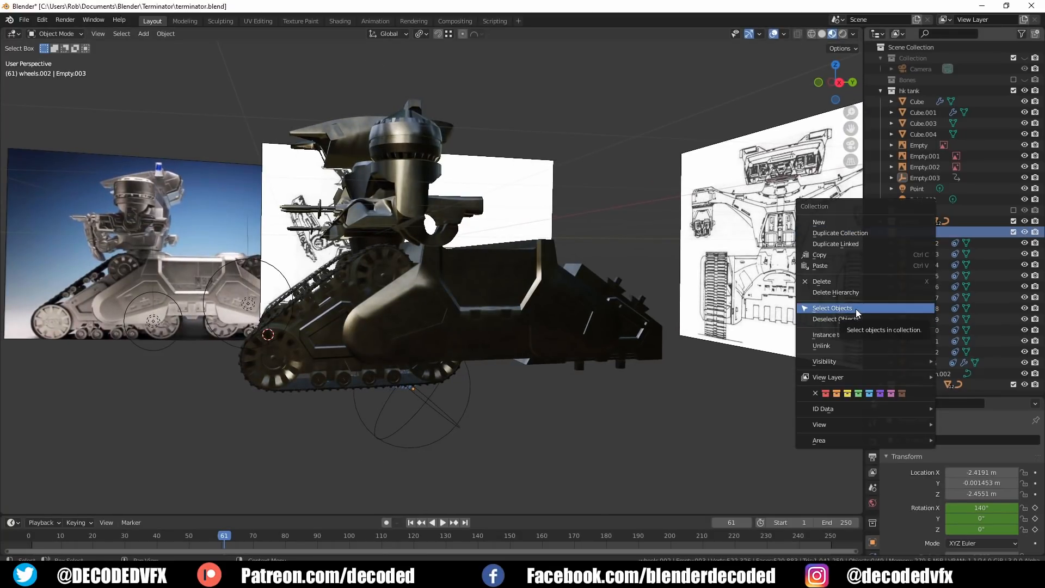
pyautogui.click(832, 307)
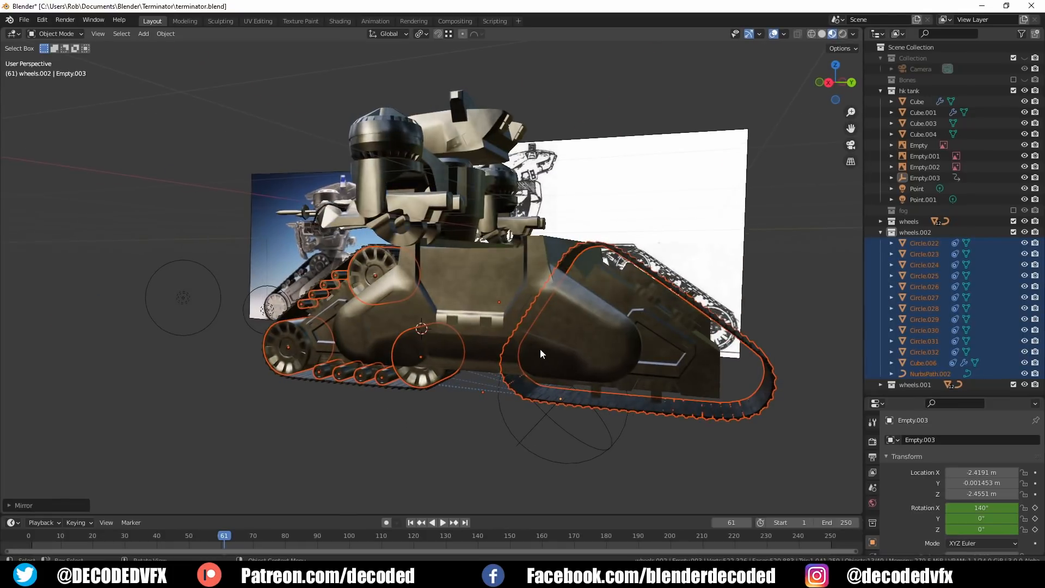
pyautogui.moveTo(539, 353); pyautogui.dragTo(499, 338)
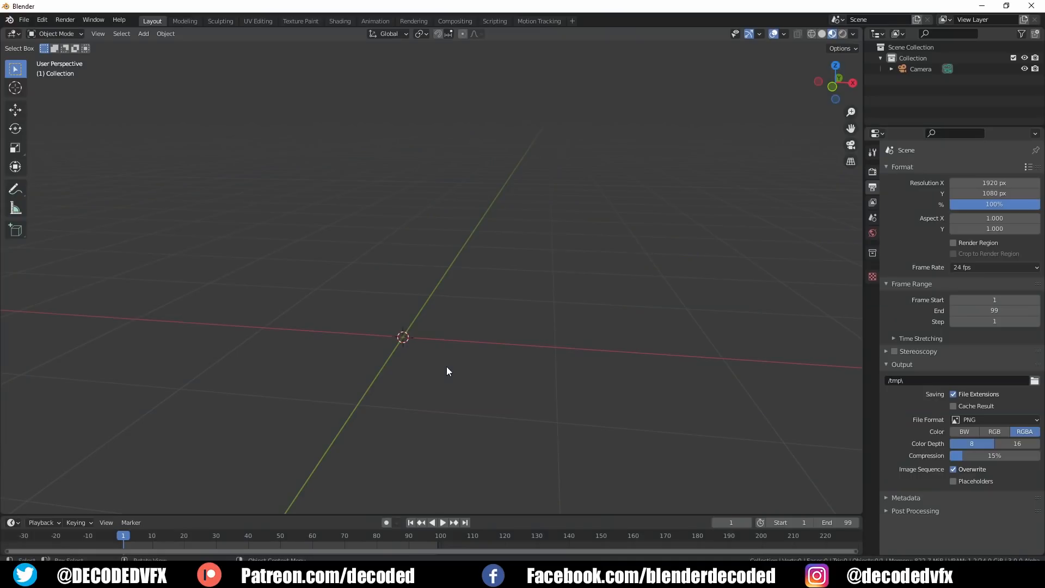
# Step: Add a point light and a cylinder mesh, then play the cylinder's animation
pyautogui.click(143, 34)
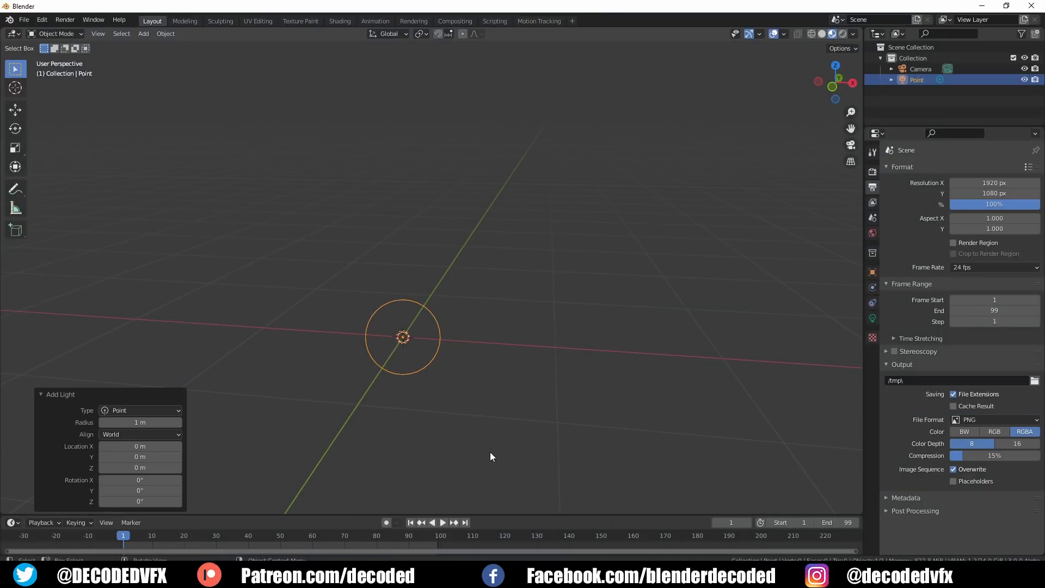
pyautogui.click(143, 33)
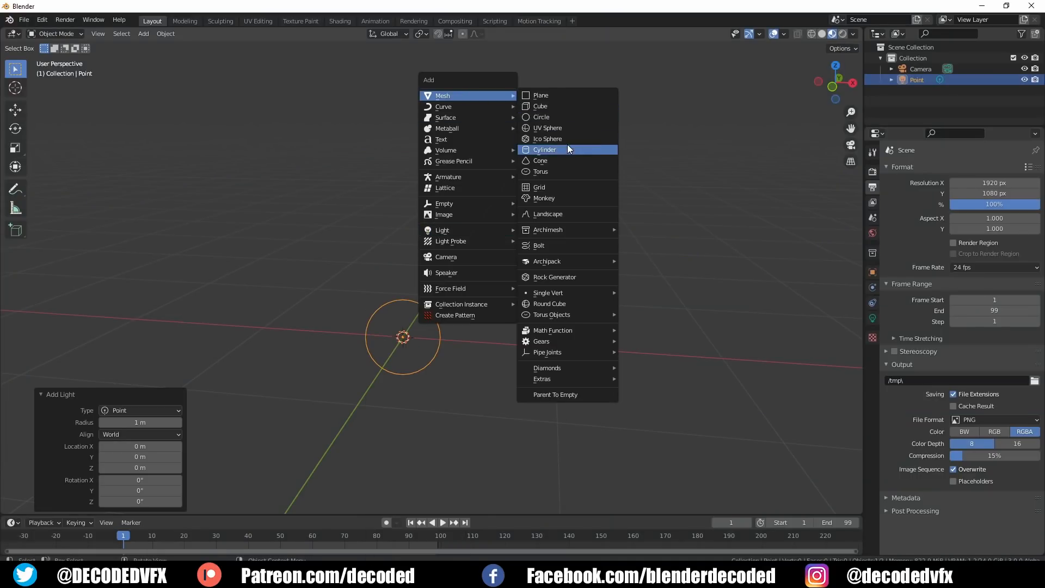
pyautogui.click(544, 149)
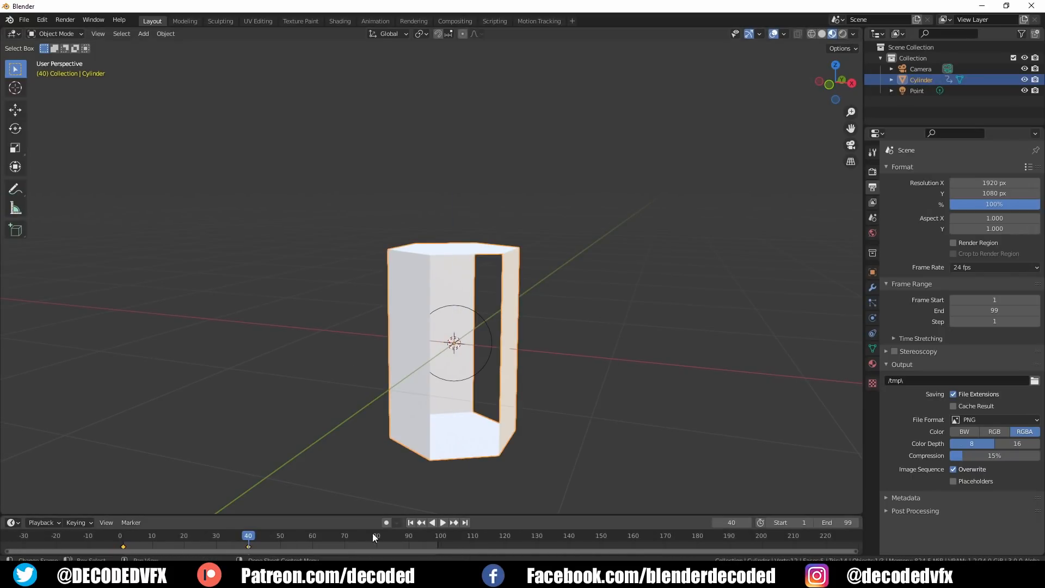
pyautogui.click(442, 521)
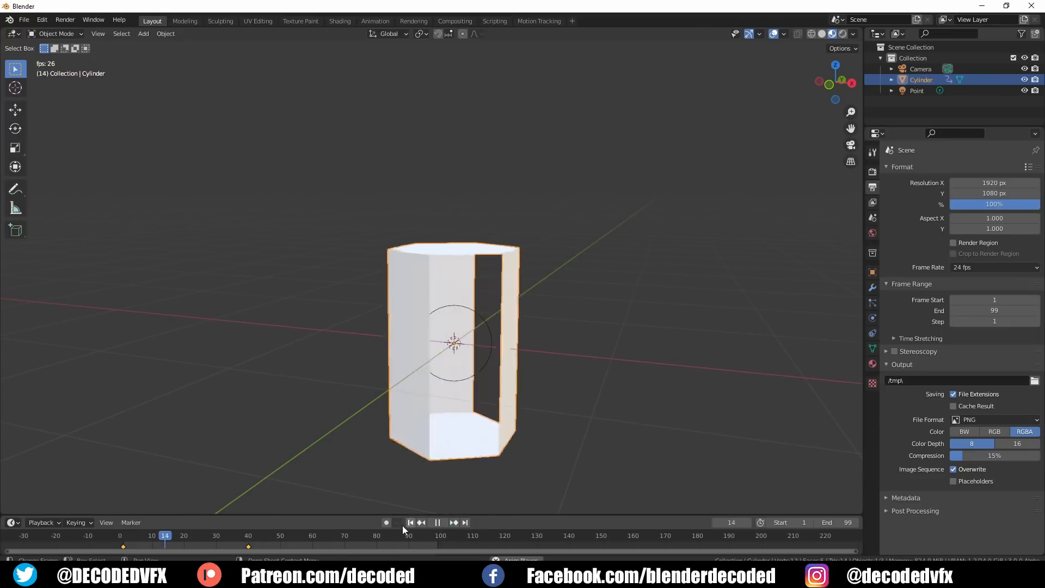
pyautogui.moveTo(163, 534); pyautogui.dragTo(395, 534)
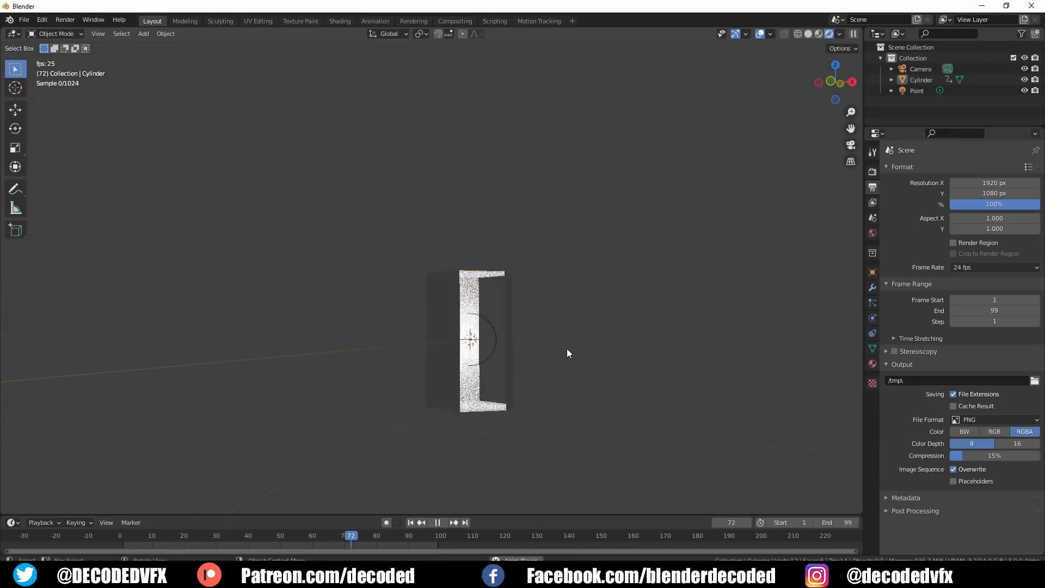
# Step: Separate the skull top's painted patch and jaw region into new objects
pyautogui.click(436, 522)
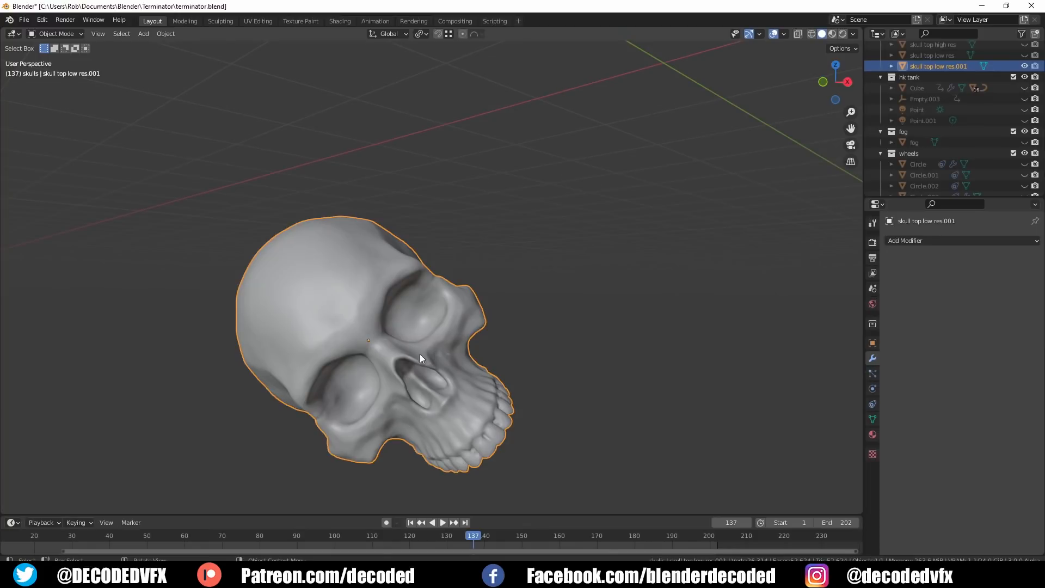
pyautogui.press('Tab')
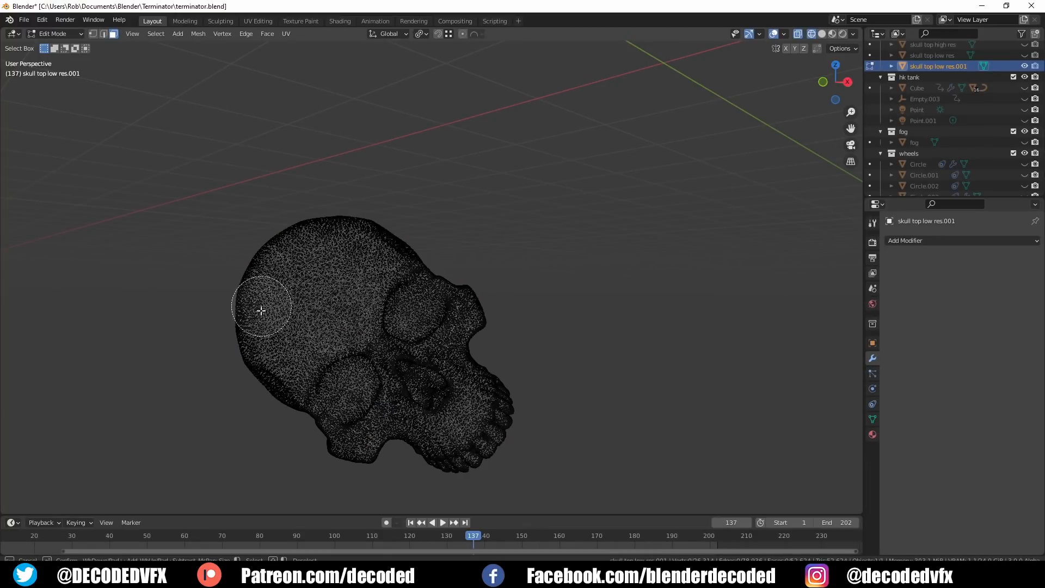
pyautogui.press('p')
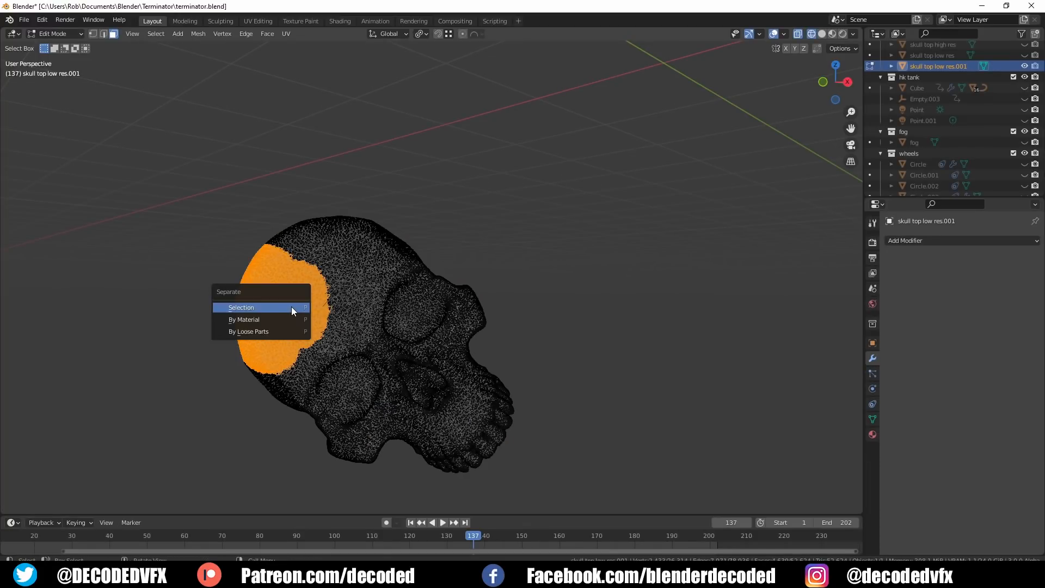
pyautogui.click(241, 307)
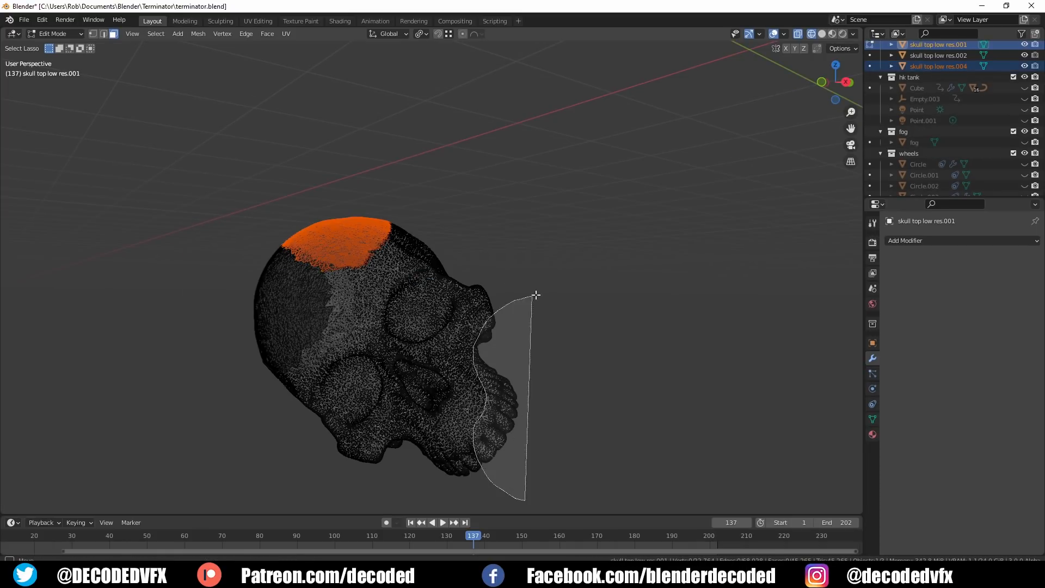
pyautogui.moveTo(537, 294); pyautogui.dragTo(372, 447)
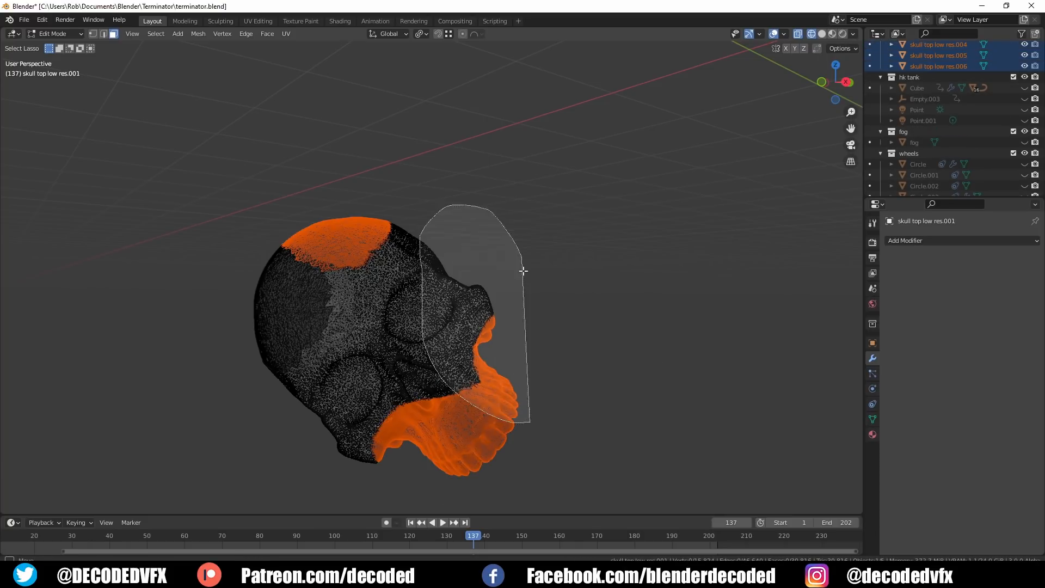
pyautogui.press('p')
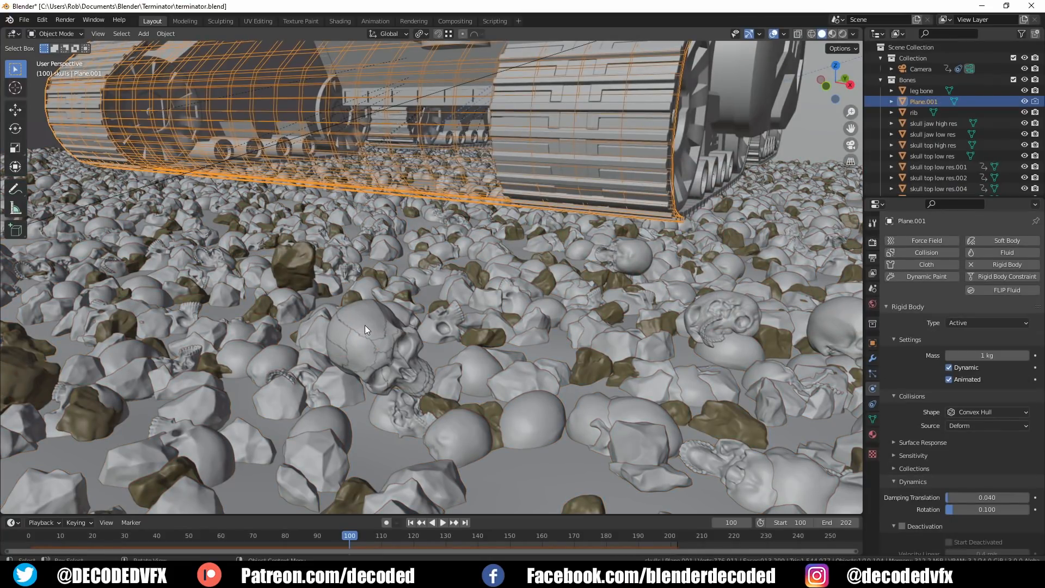
# Step: Select a skull fragment and play the rigid-body simulation
pyautogui.click(363, 327)
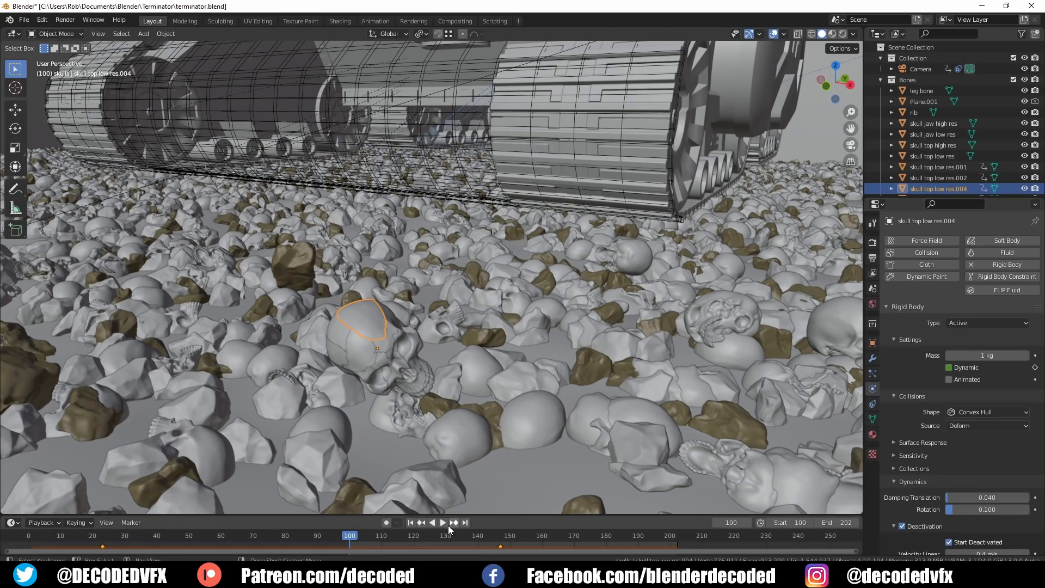
pyautogui.click(442, 522)
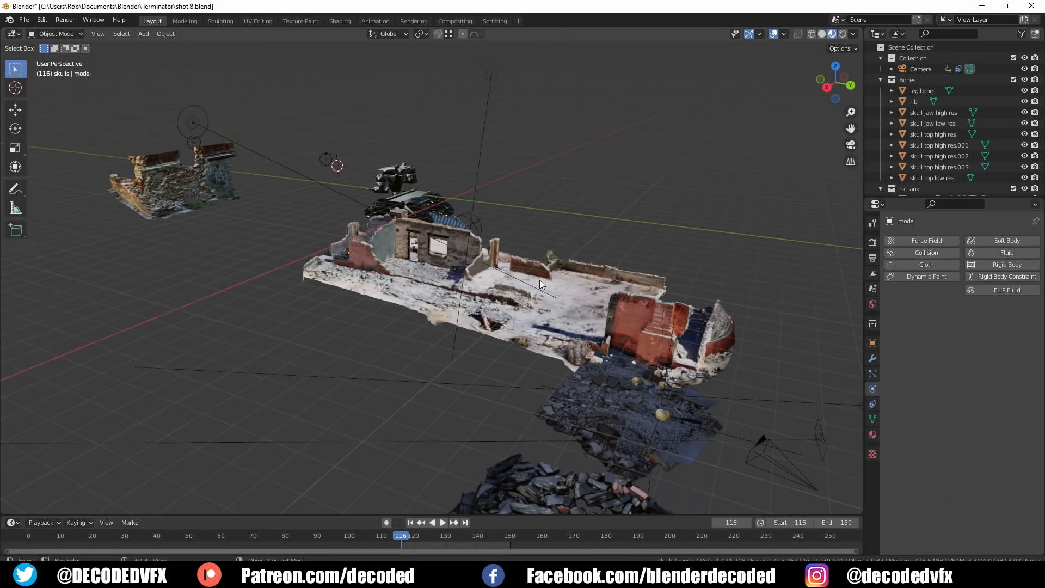
# Step: Bring the ruins closer into view and switch to Rendered shading
pyautogui.moveTo(540, 283); pyautogui.dragTo(379, 255)
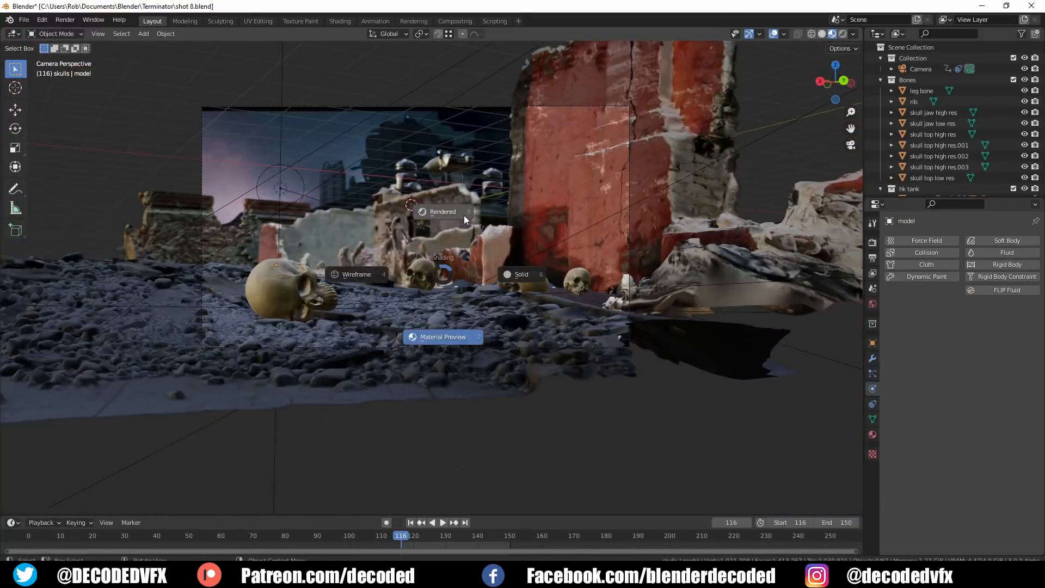
pyautogui.click(442, 211)
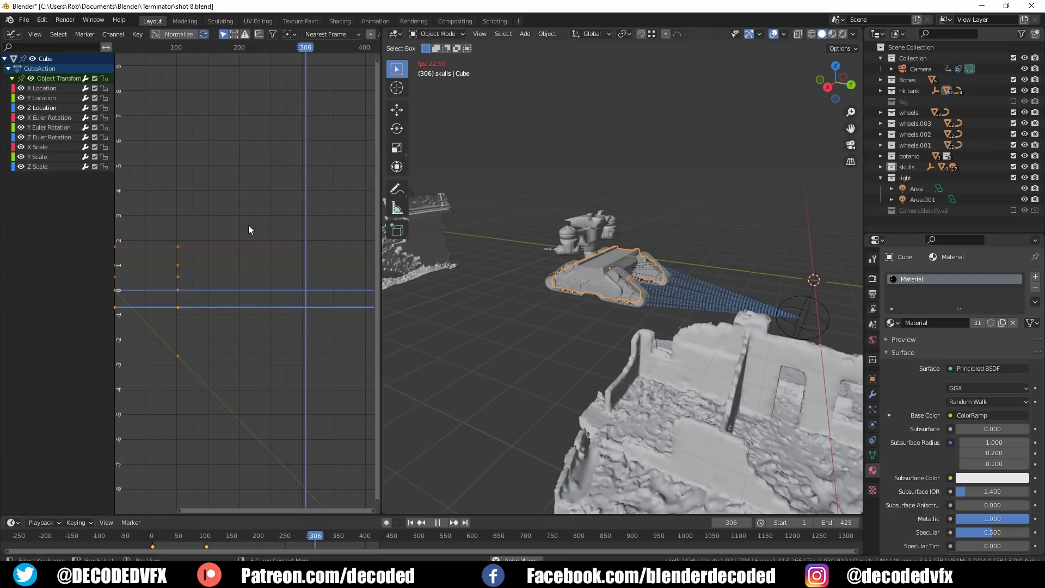
# Step: Add a Noise modifier to the tank's Z Location curve
pyautogui.click(288, 50)
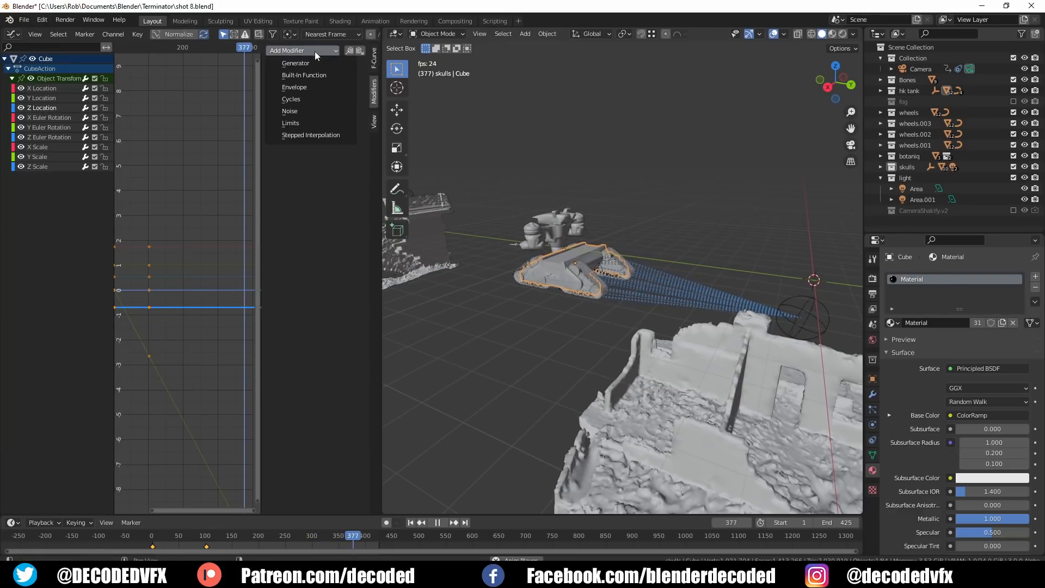
pyautogui.click(290, 110)
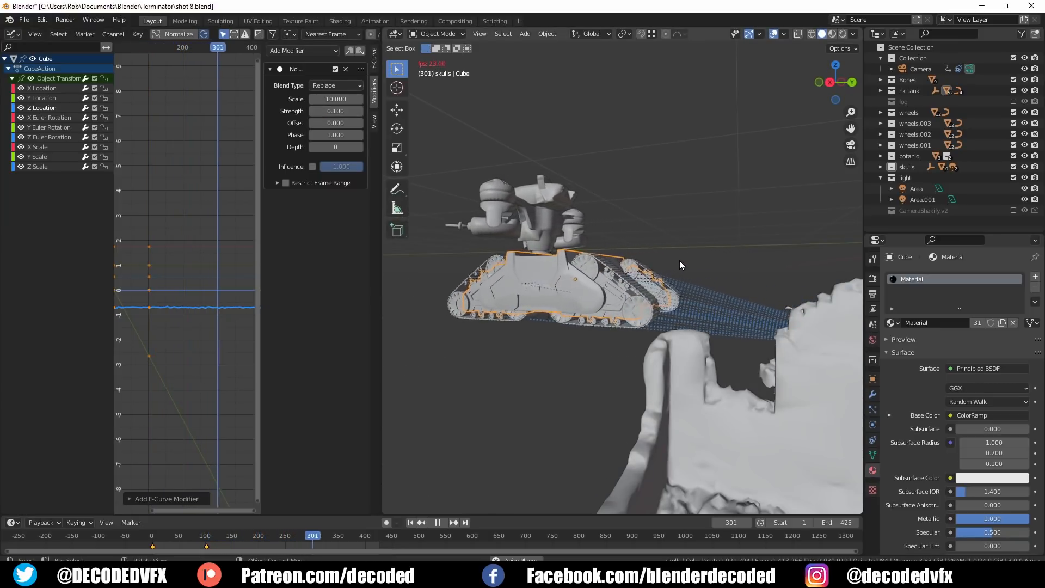
pyautogui.click(411, 522)
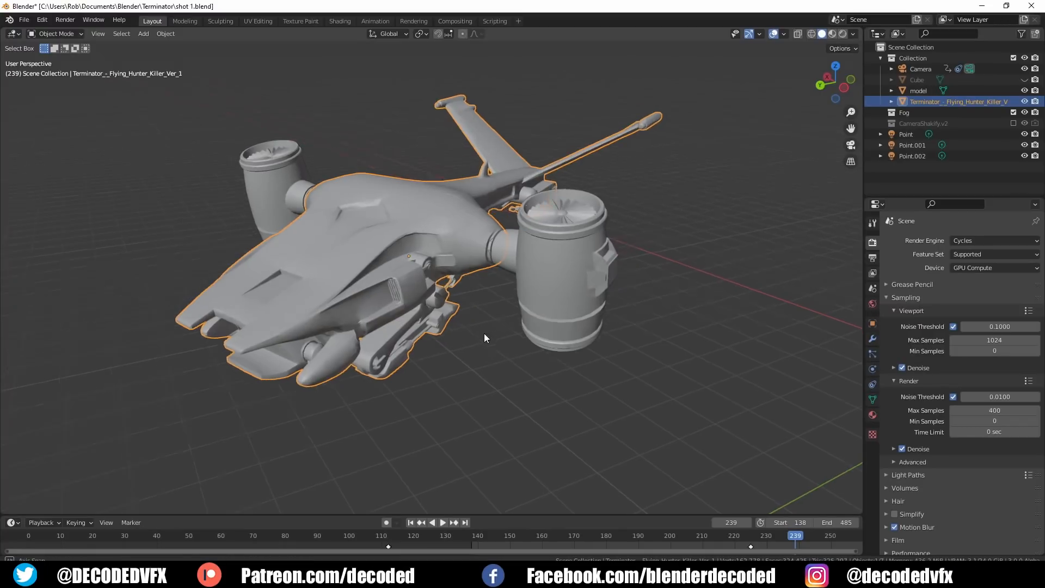
# Step: Zoom in on the Hunter Killer and toggle Edit Mode to inspect its mesh
pyautogui.moveTo(485, 337); pyautogui.dragTo(491, 329)
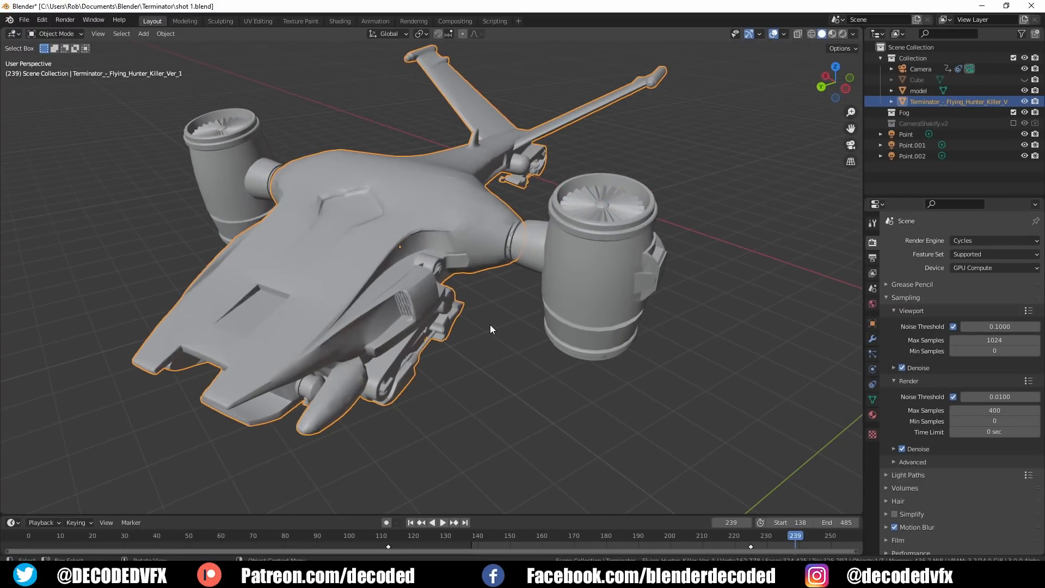
pyautogui.press('Tab')
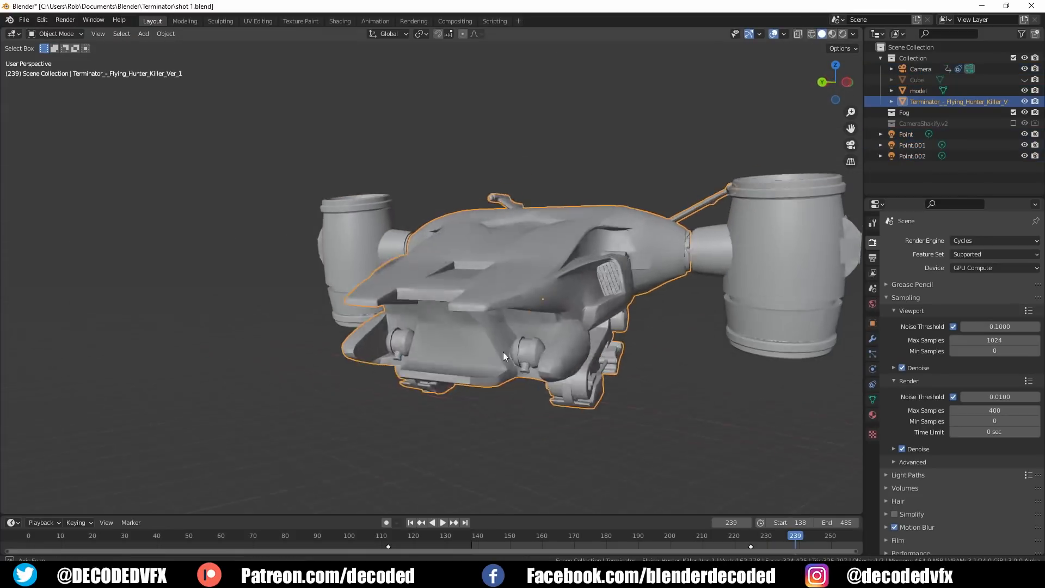
pyautogui.press('Tab')
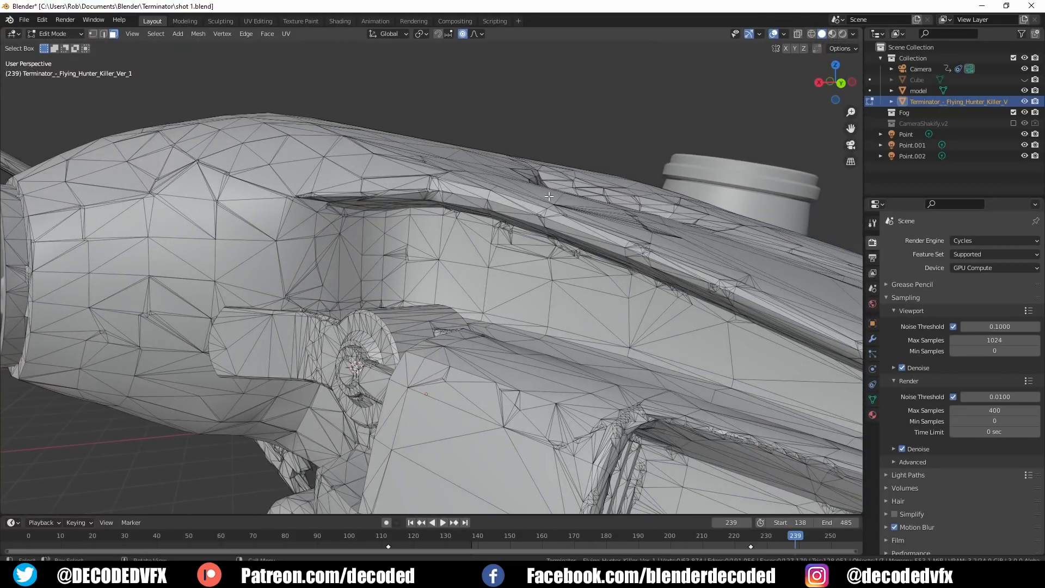
pyautogui.press('Tab')
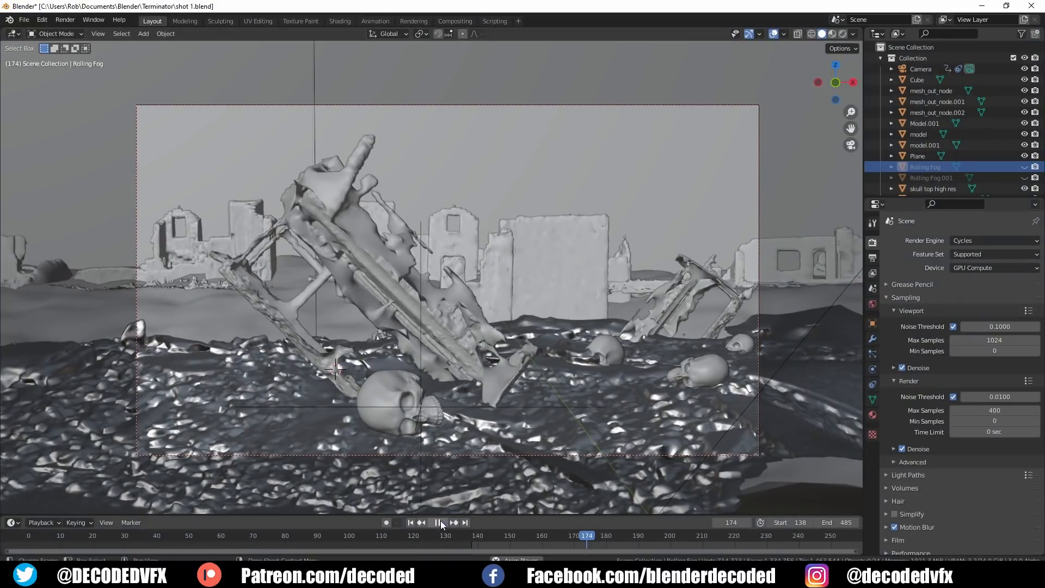
# Step: Play back the foggy ruins shot on the timeline
pyautogui.click(437, 523)
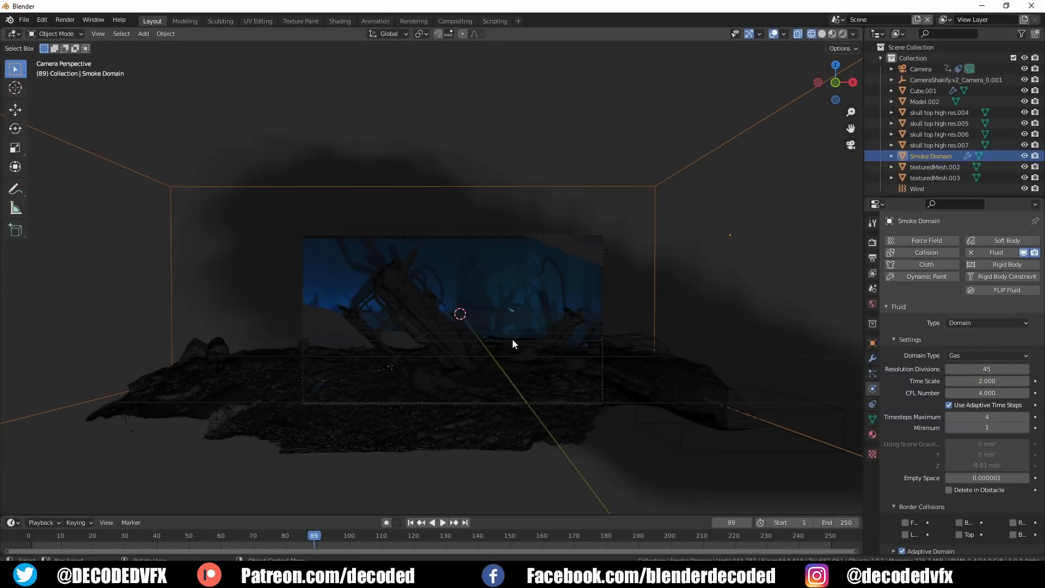
# Step: From side view, set the emitter's flow behavior to Geometry, then play the smoke simulation
pyautogui.press('KP_3')
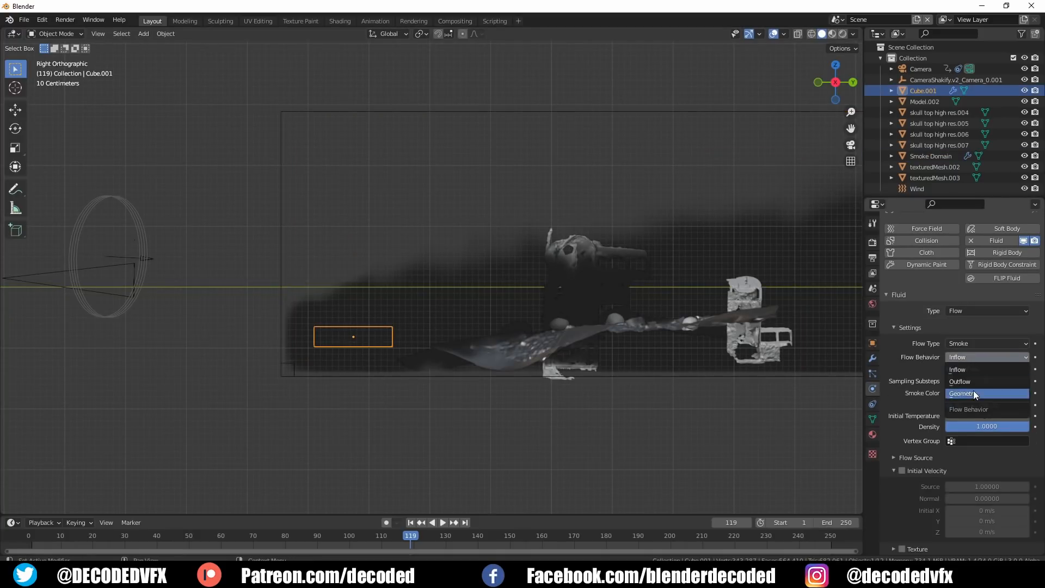
pyautogui.click(437, 522)
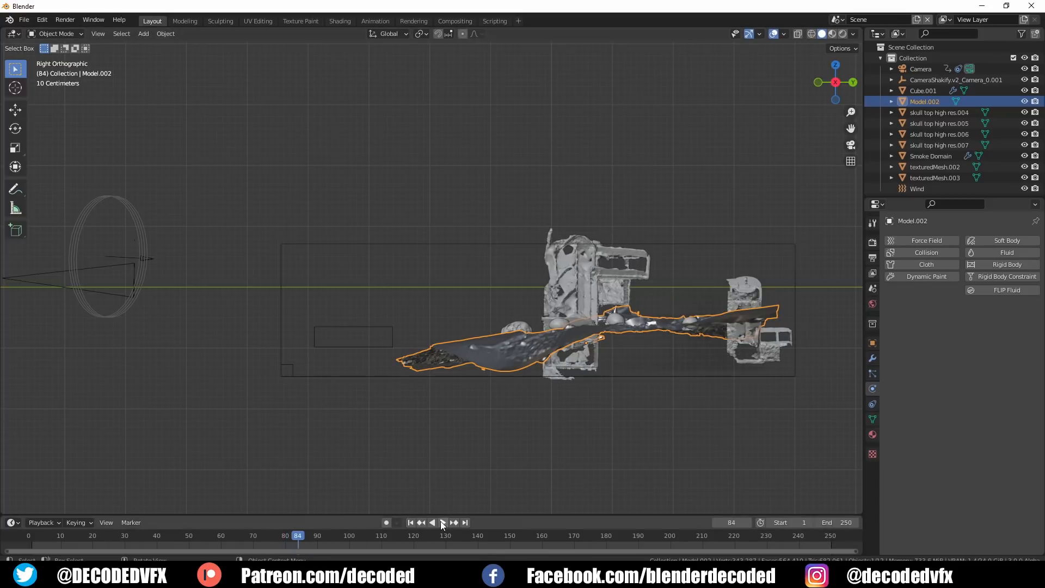
pyautogui.click(438, 521)
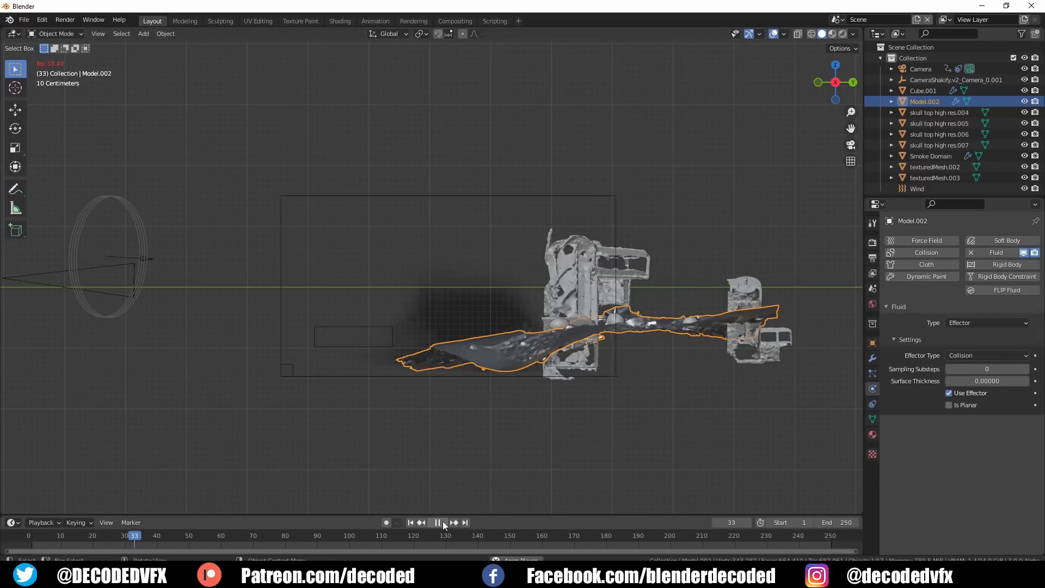